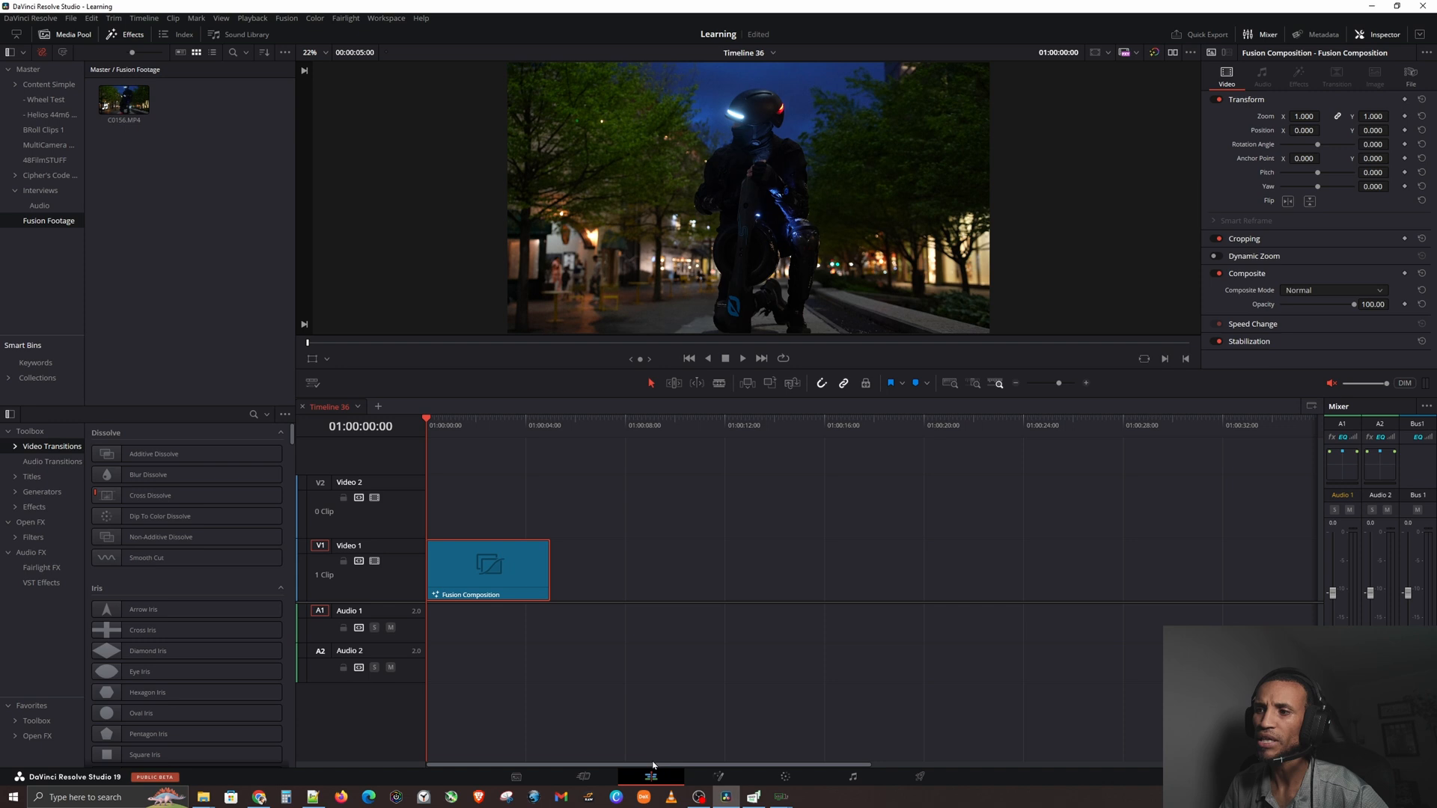
# Step: Select the Fusion Composition clip on Timeline 36 and delete it, leaving the timeline empty
pyautogui.click(597, 569)
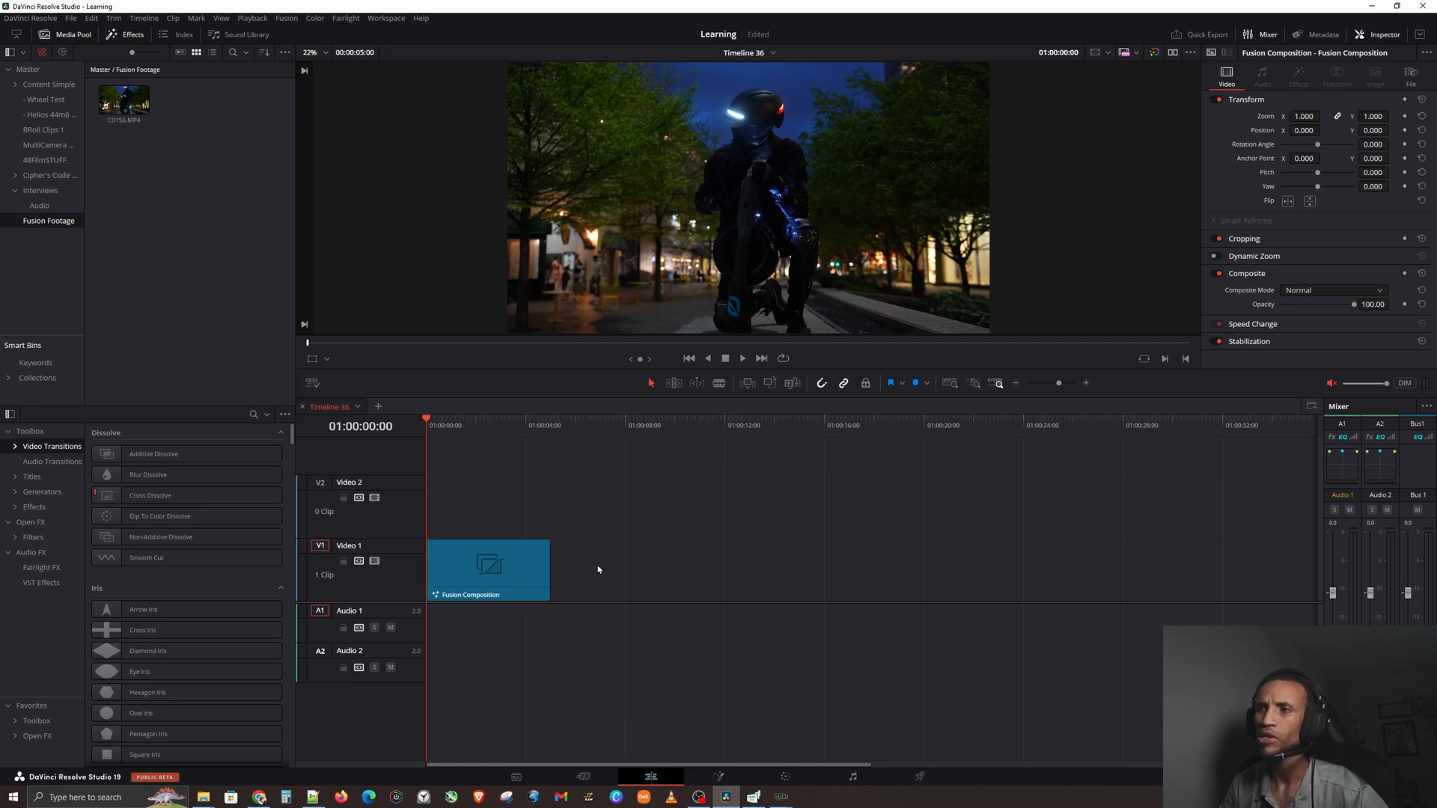
pyautogui.click(493, 565)
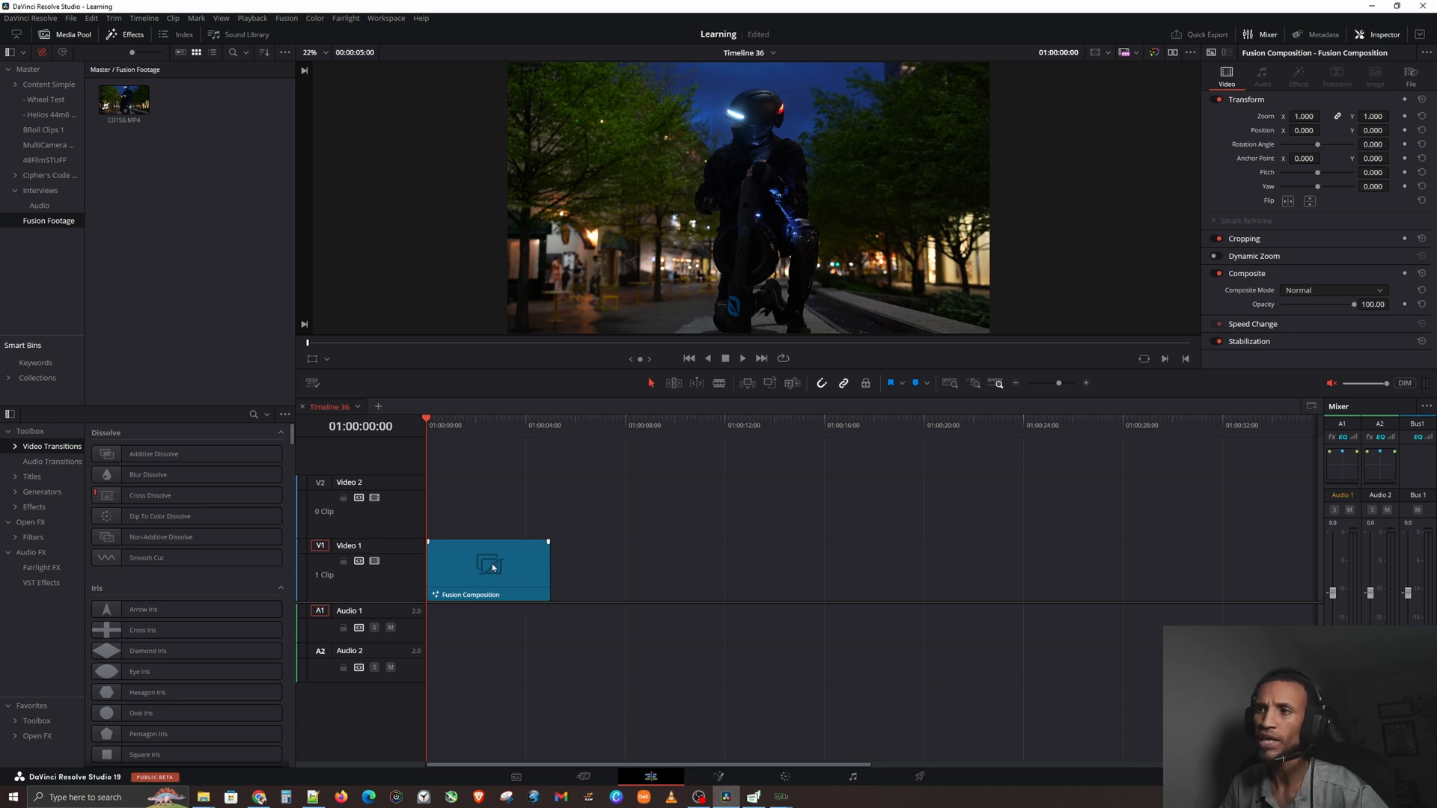
pyautogui.click(488, 569)
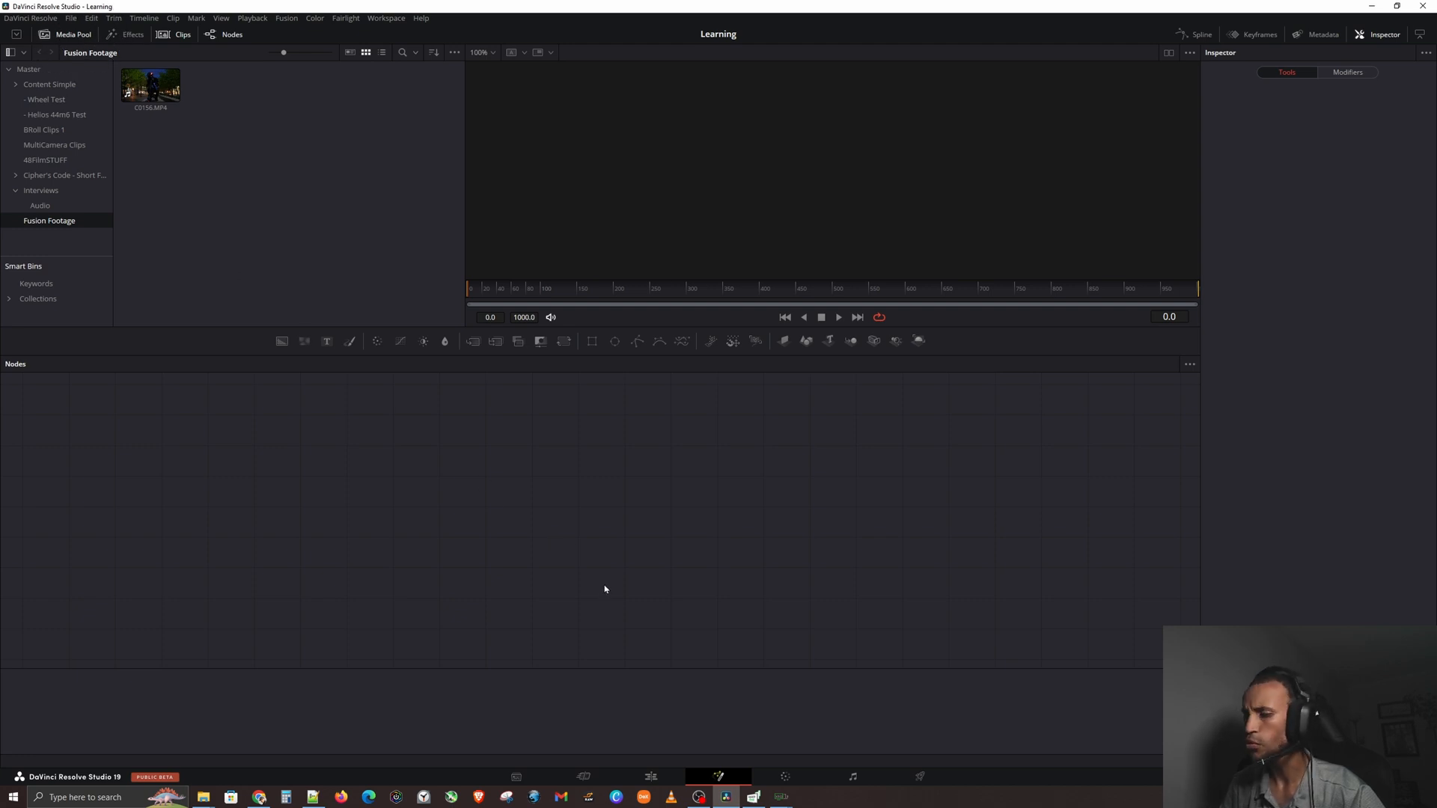
pyautogui.moveTo(597, 578)
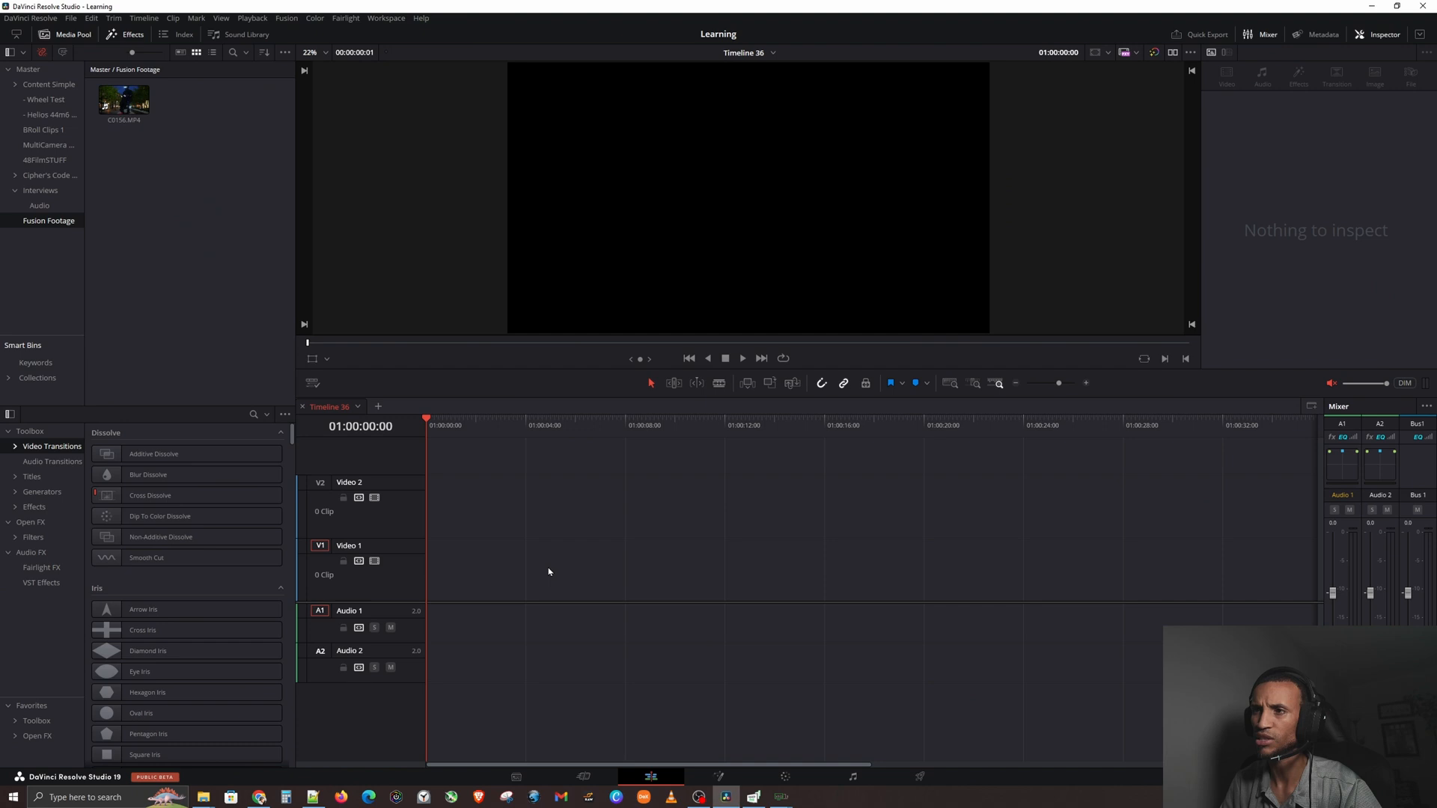
pyautogui.moveTo(552, 573)
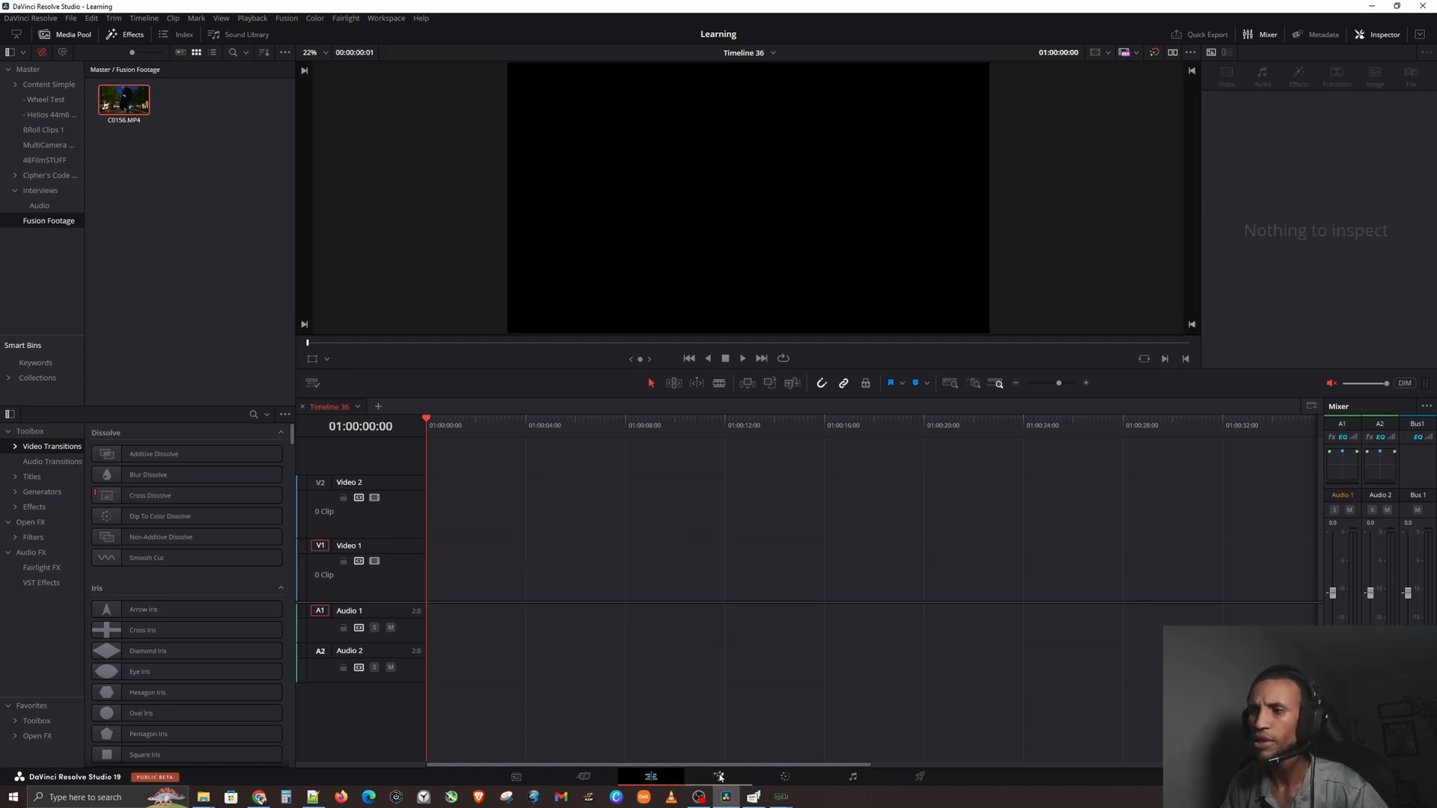
# Step: Rename the MediaIn1 footage node to VIDEOClip in the Fusion node graph
pyautogui.click(719, 777)
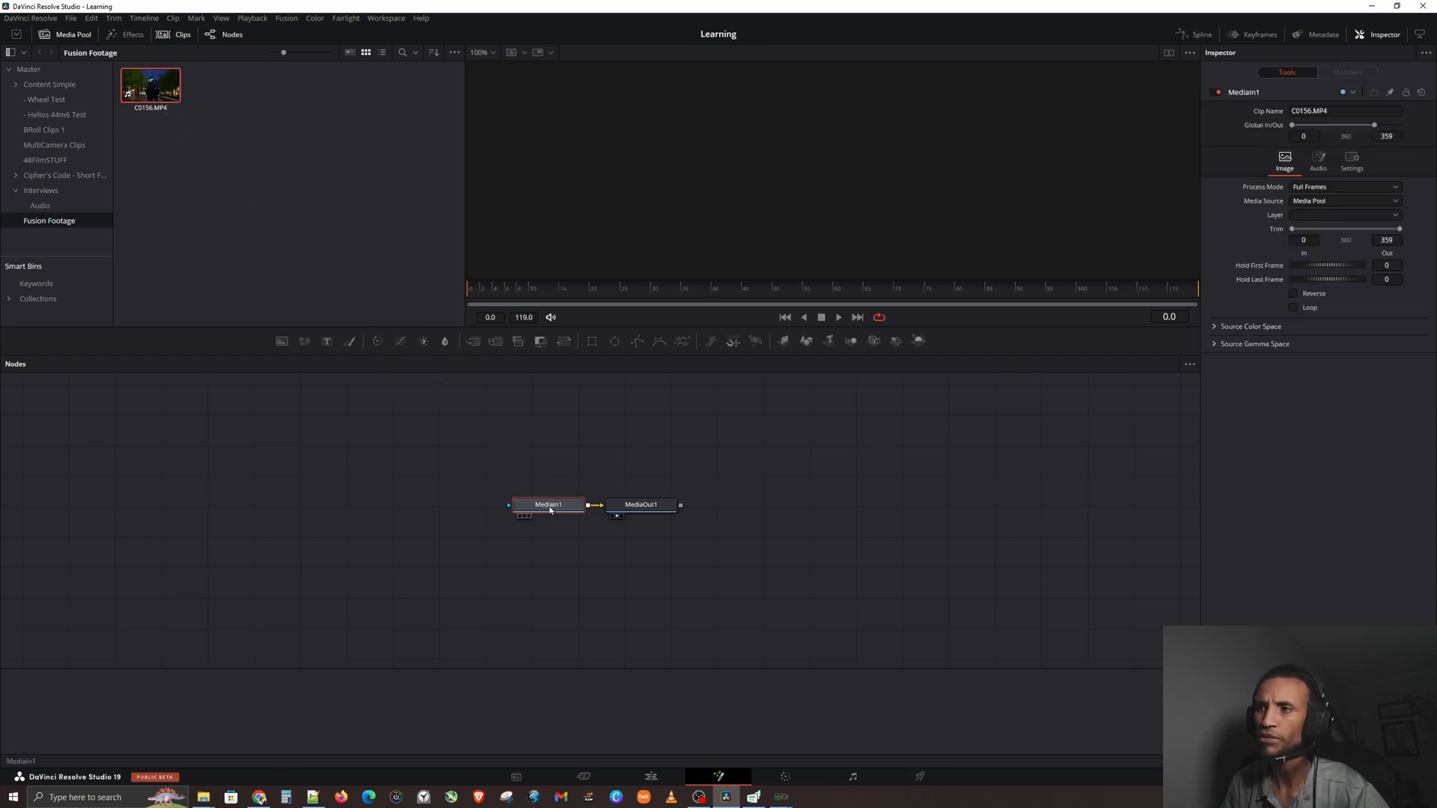
pyautogui.moveTo(548, 504); pyautogui.dragTo(389, 504)
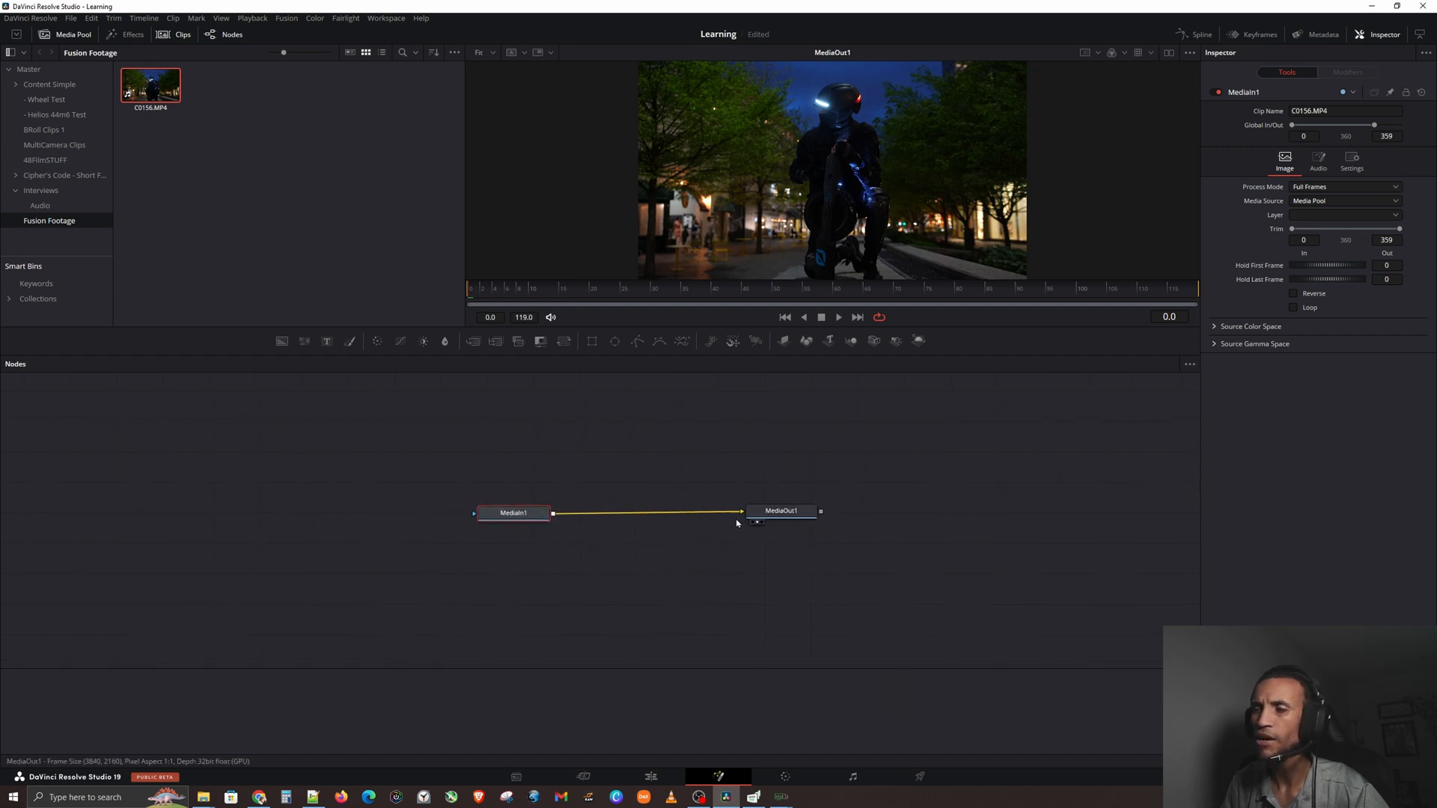
pyautogui.rightClick(514, 512)
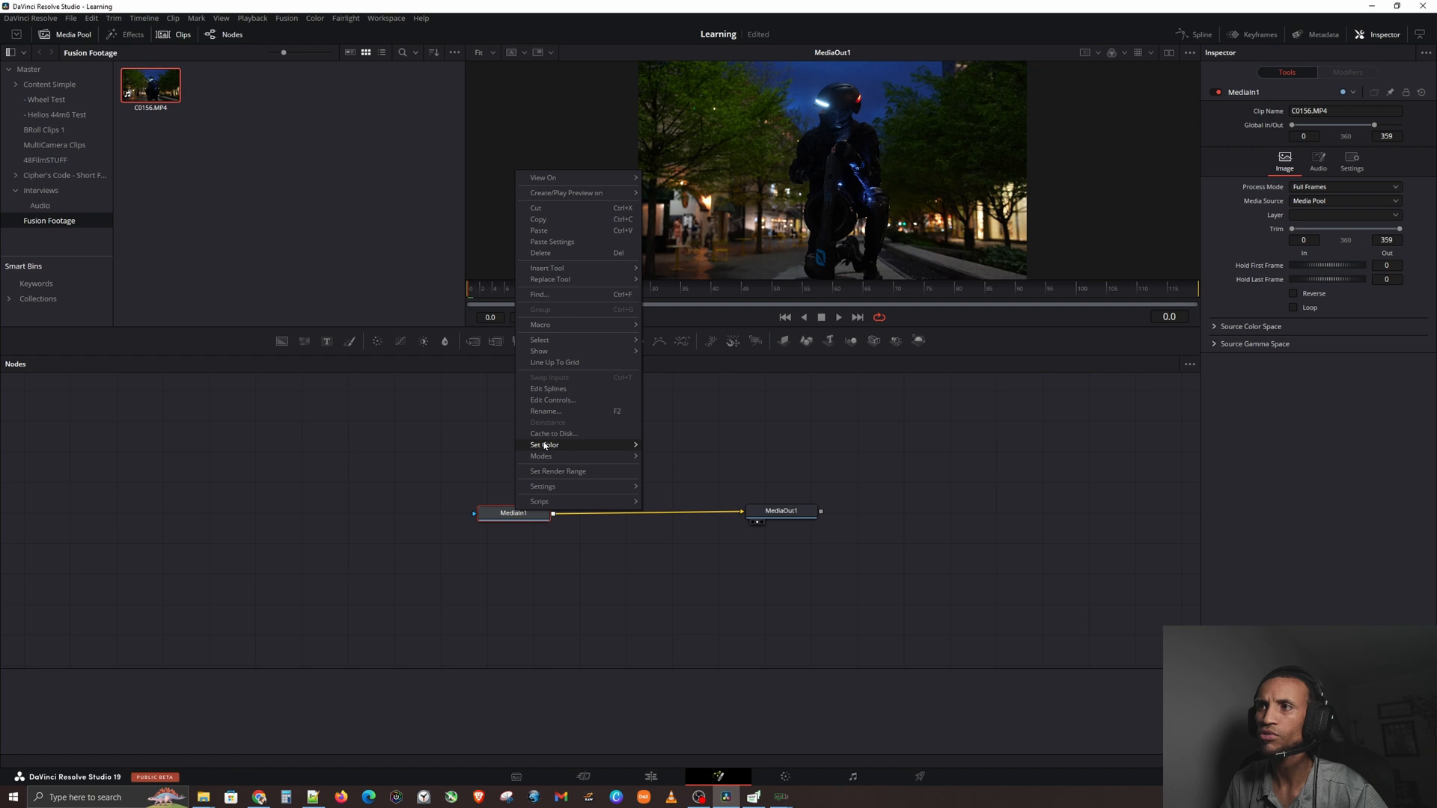
pyautogui.click(544, 410)
pyautogui.write('VIDEOC')
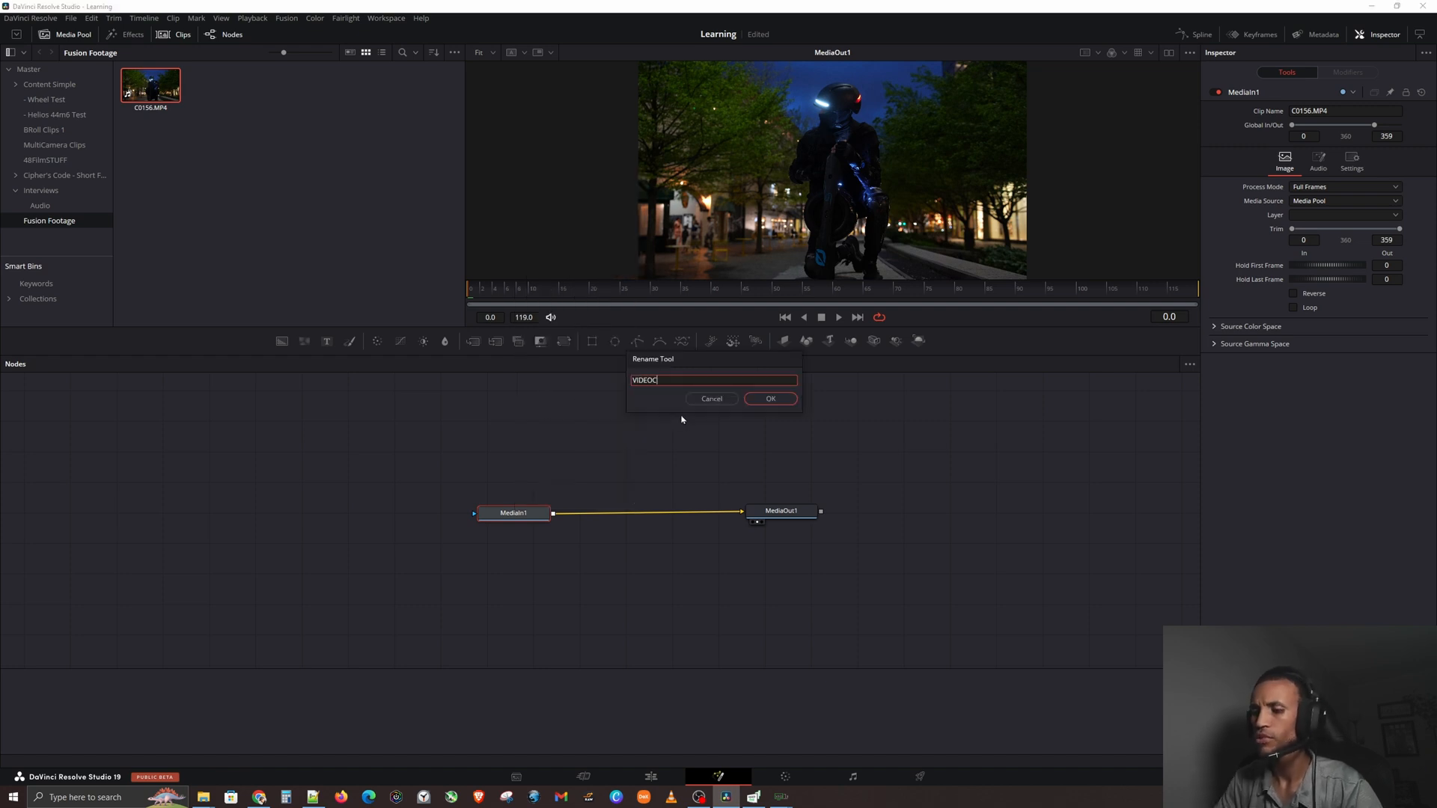
pyautogui.click(769, 398)
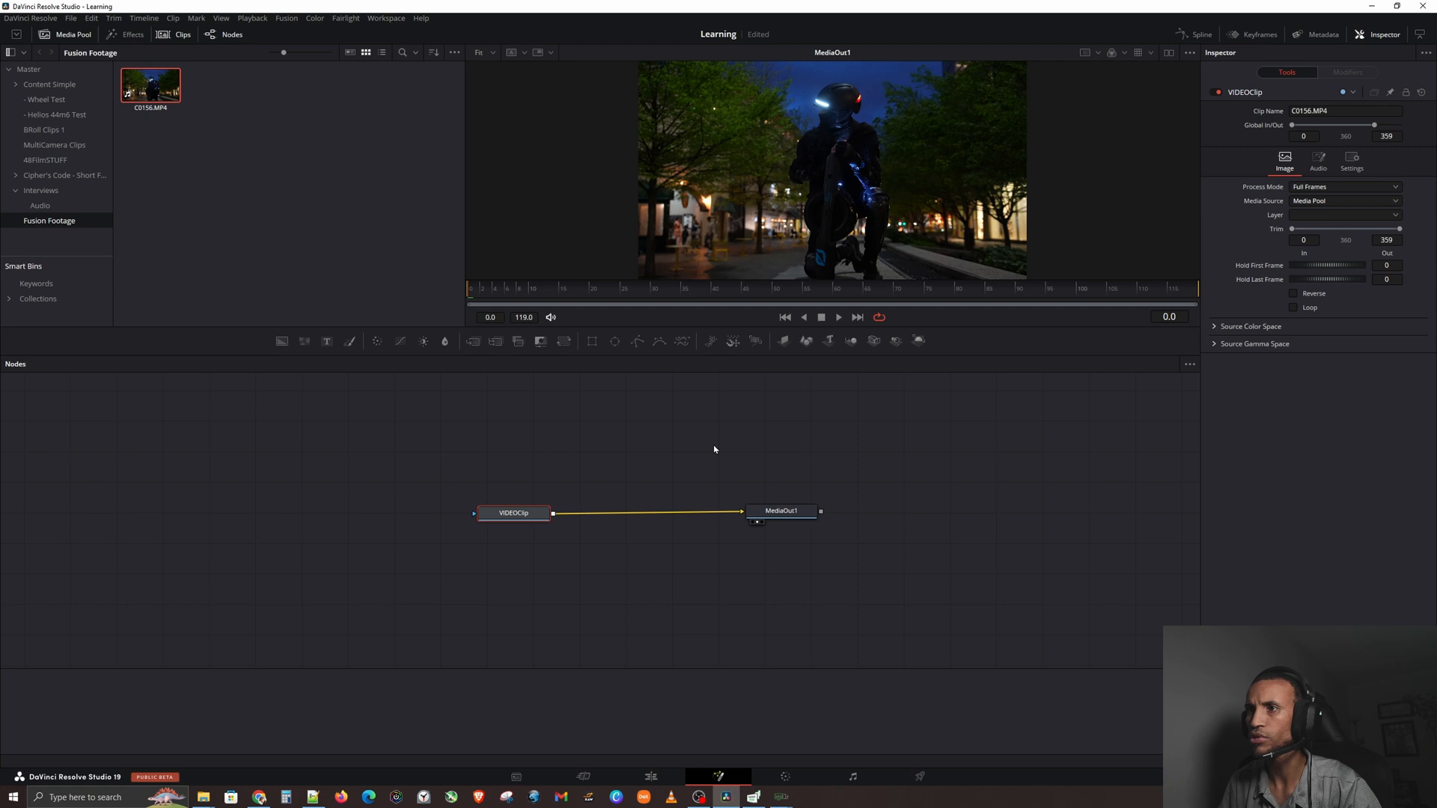
# Step: Rename the MediaOut1 node to TOSCREEN, keeping it linked to VIDEOClip
pyautogui.rightClick(780, 511)
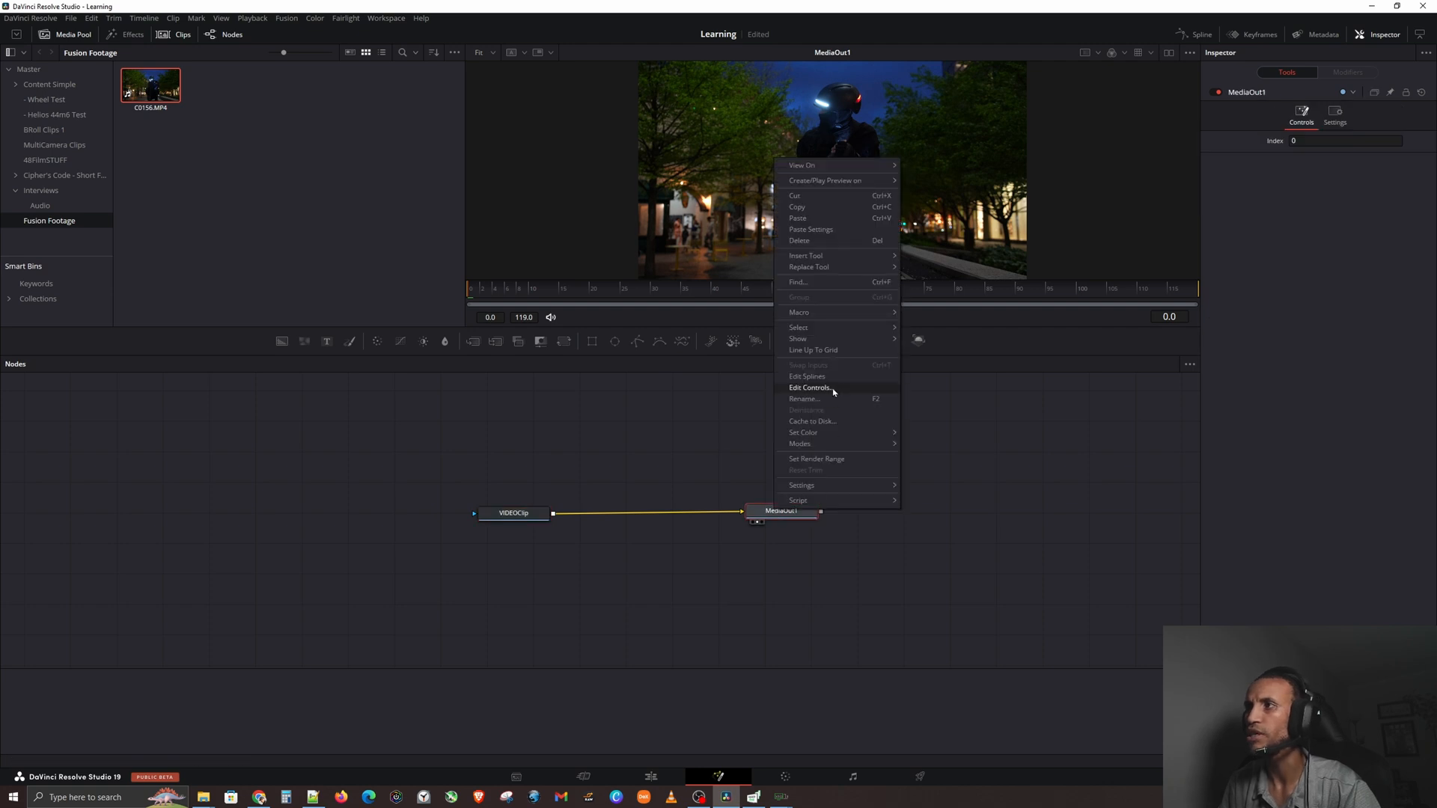
pyautogui.click(804, 399)
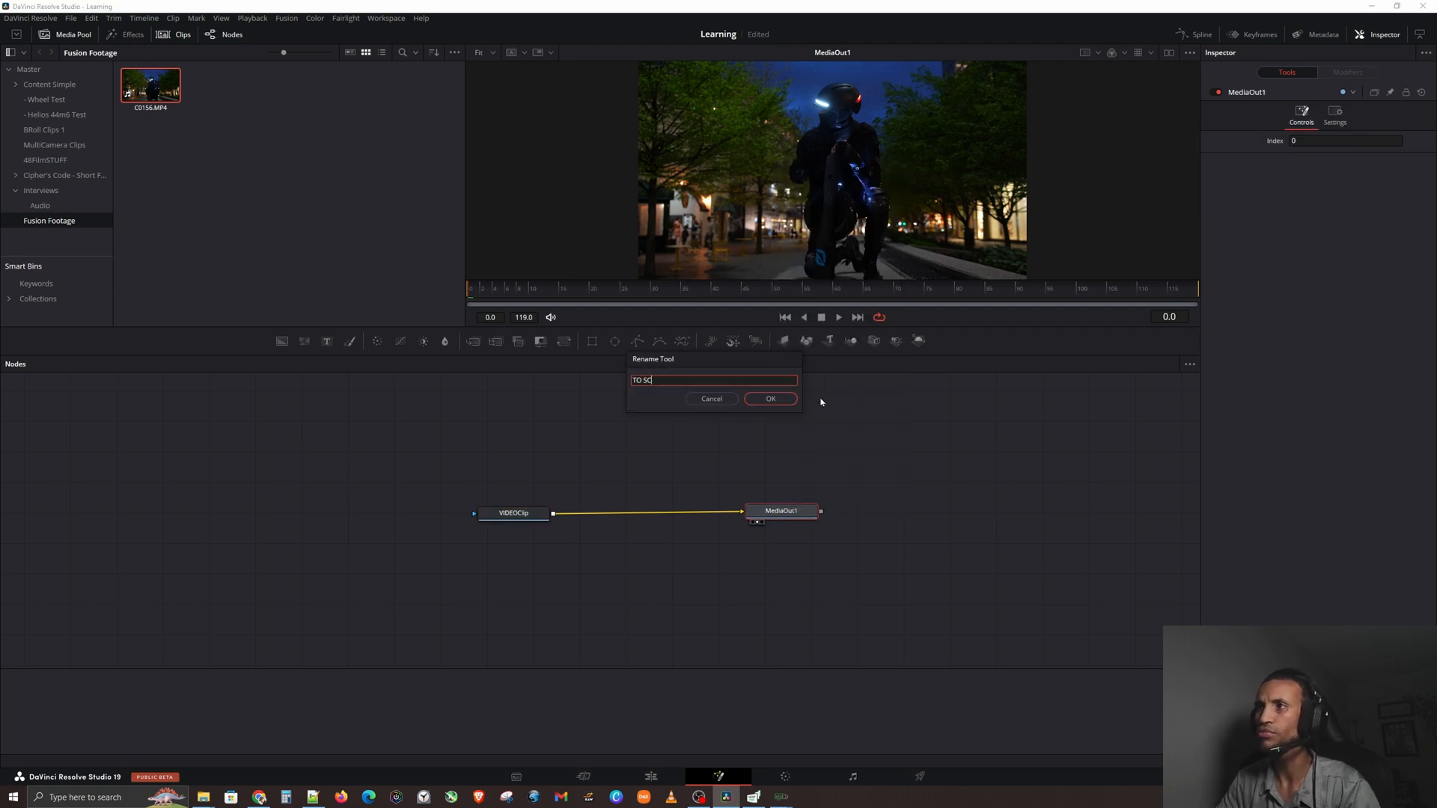
pyautogui.click(769, 398)
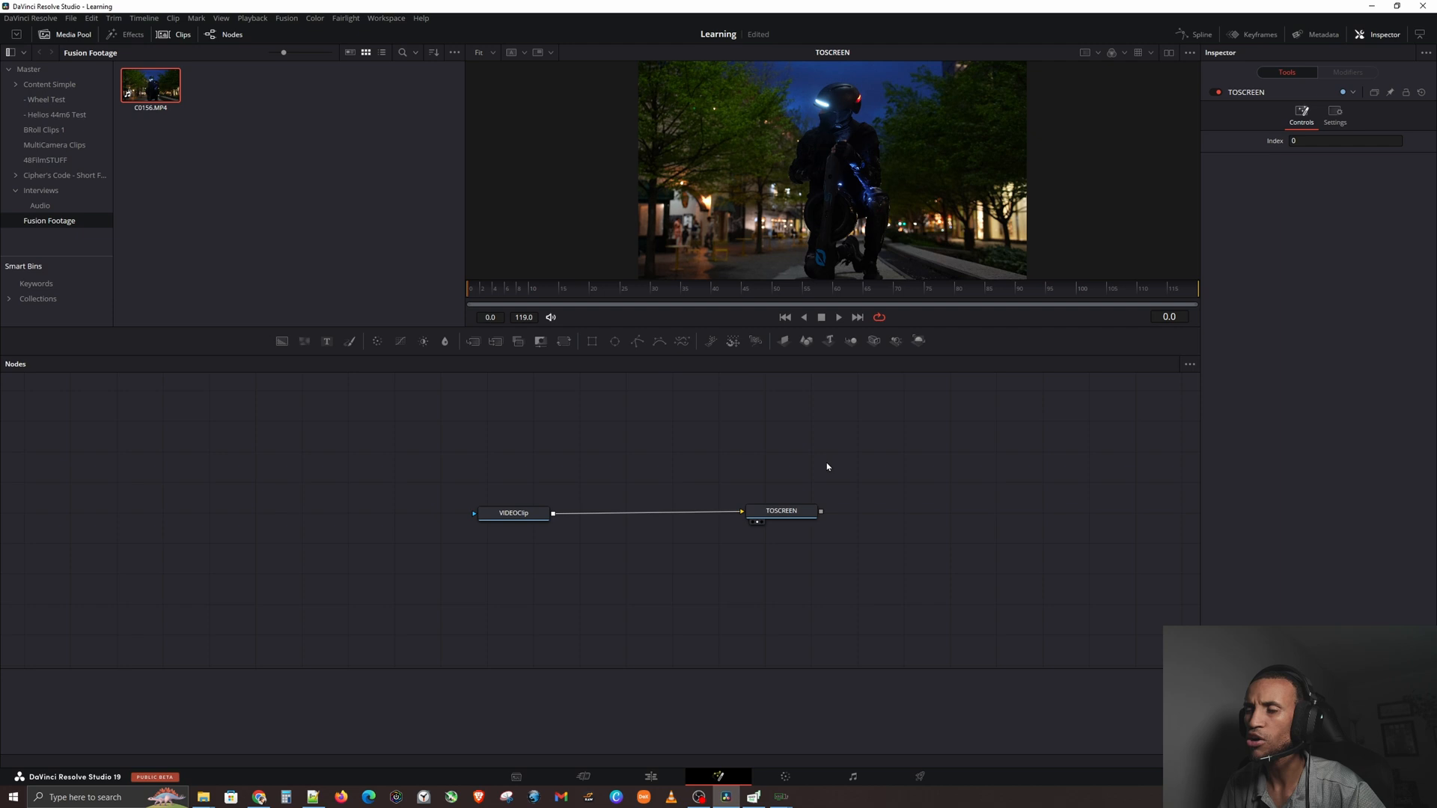
pyautogui.click(513, 512)
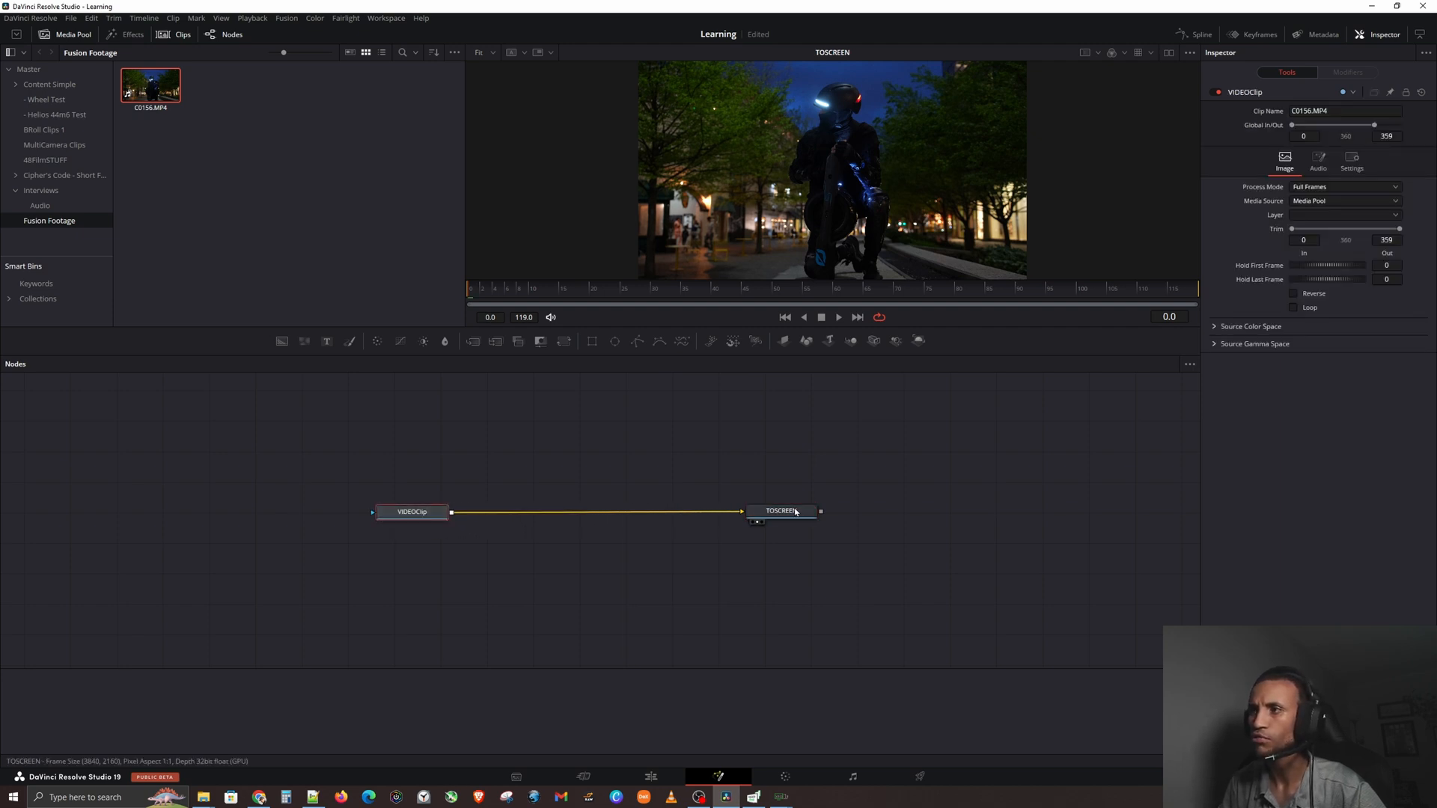
# Step: Go back to the Fusion node graph showing VIDEOClip feeding TOSCREEN
pyautogui.click(782, 511)
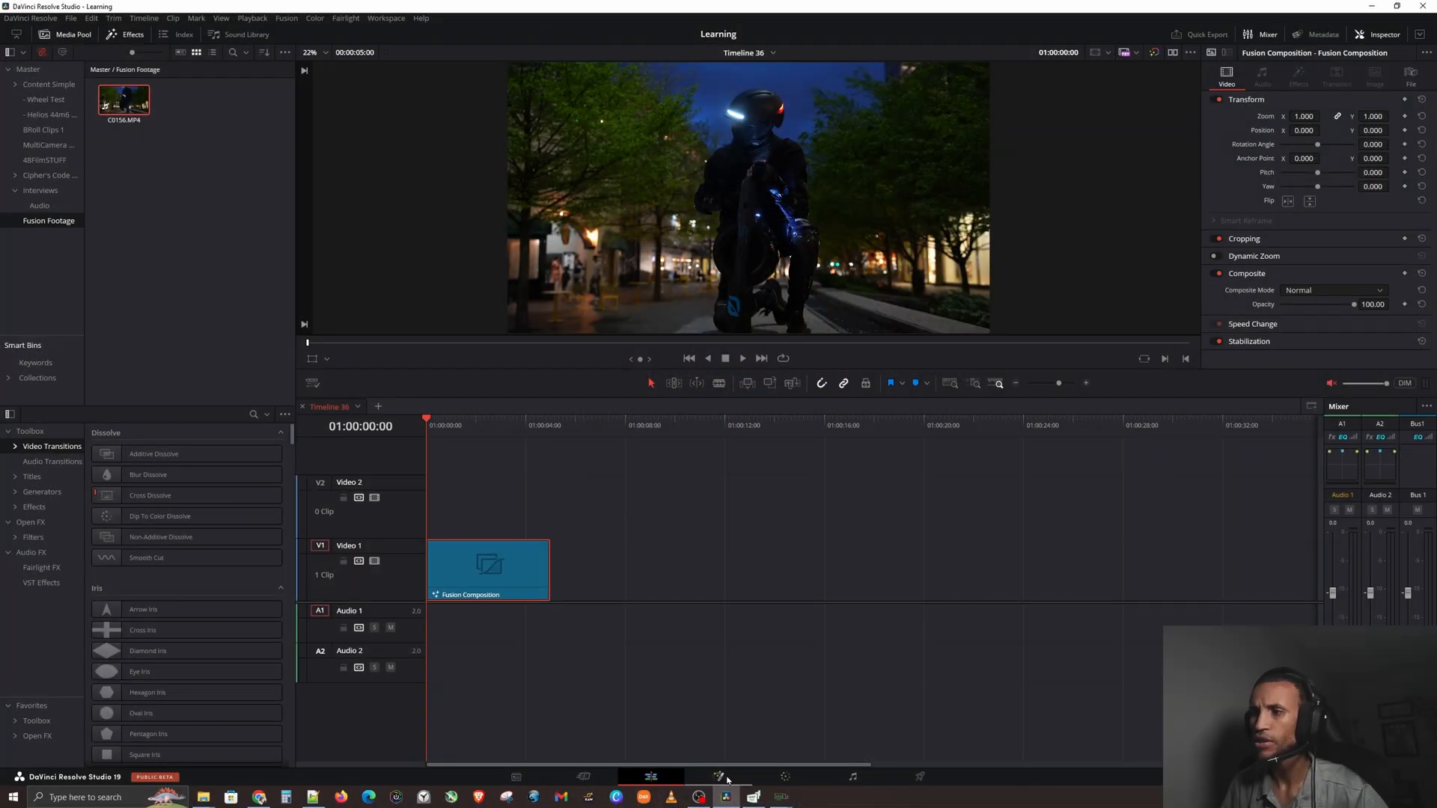
pyautogui.click(720, 777)
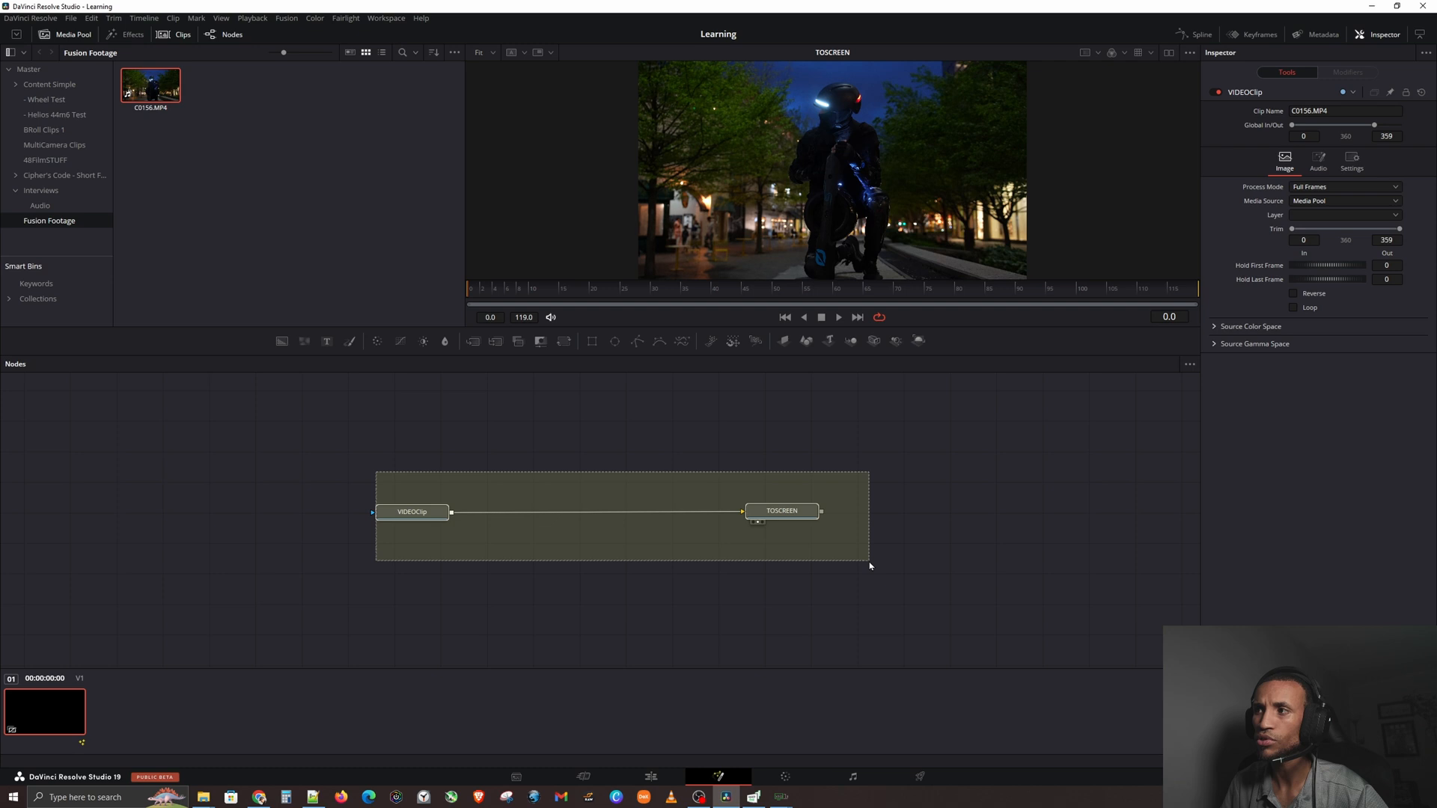
pyautogui.click(413, 512)
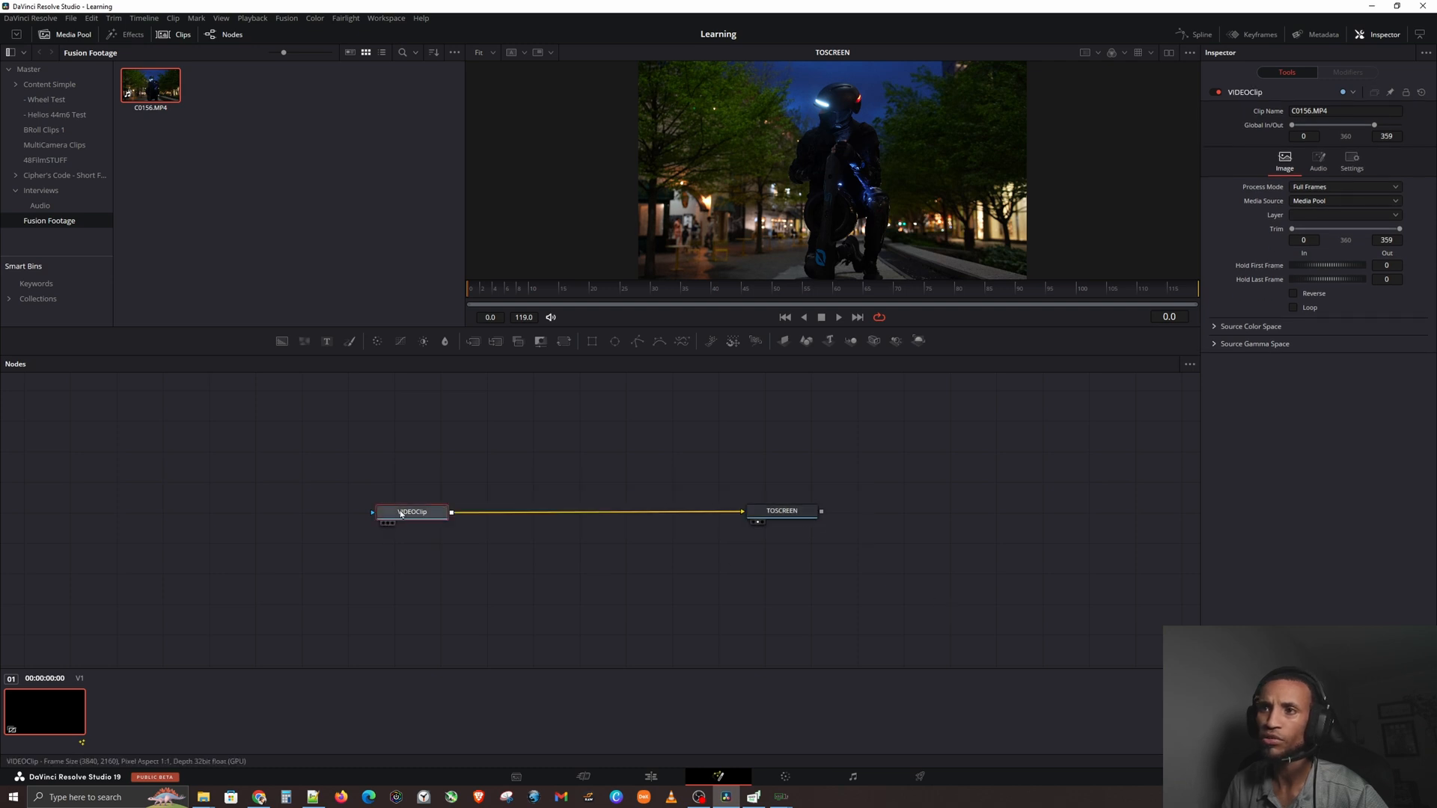
pyautogui.click(782, 511)
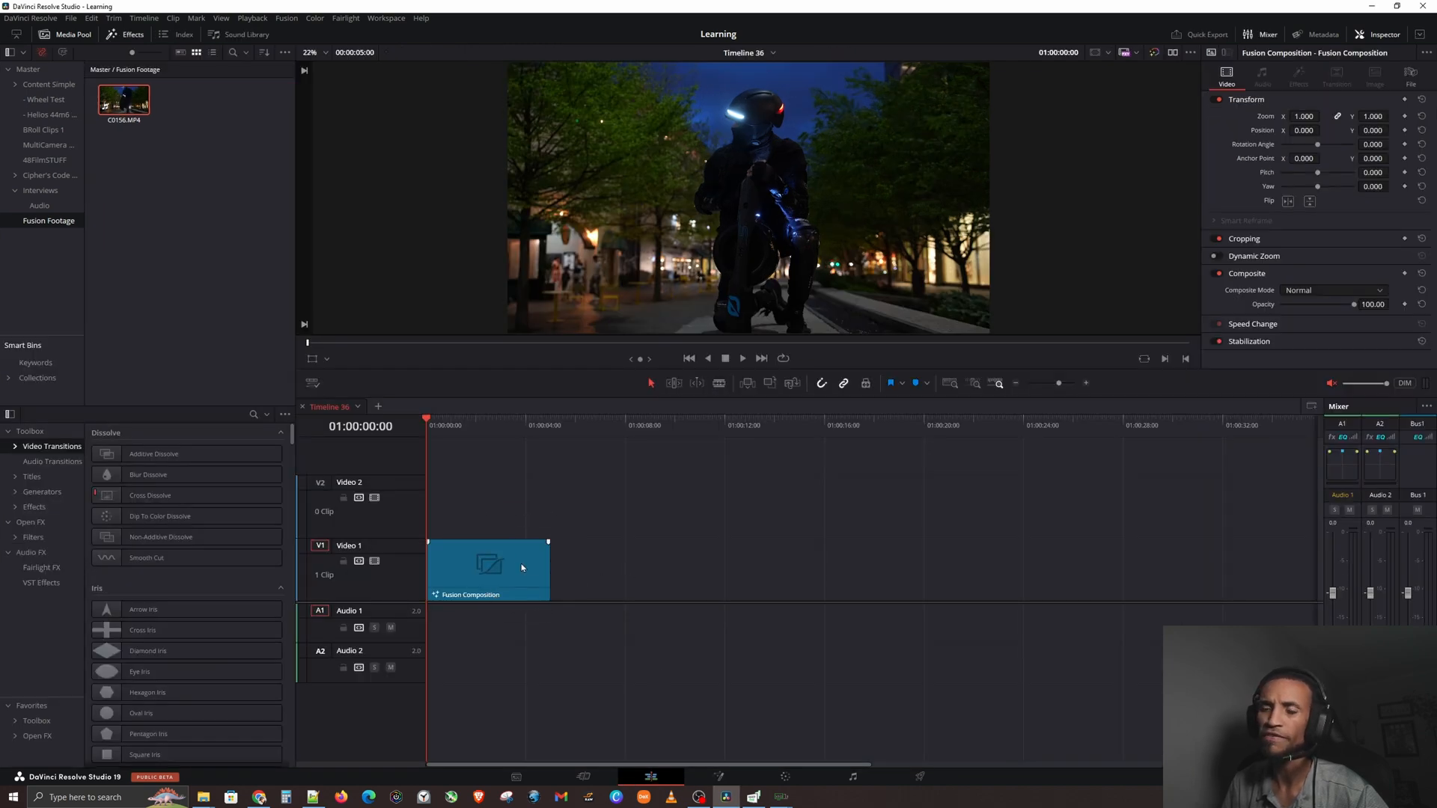
# Step: Drag the Fusion Composition clip's right edge out to about 00:00:28:23 and scrub near 26 seconds
pyautogui.click(488, 570)
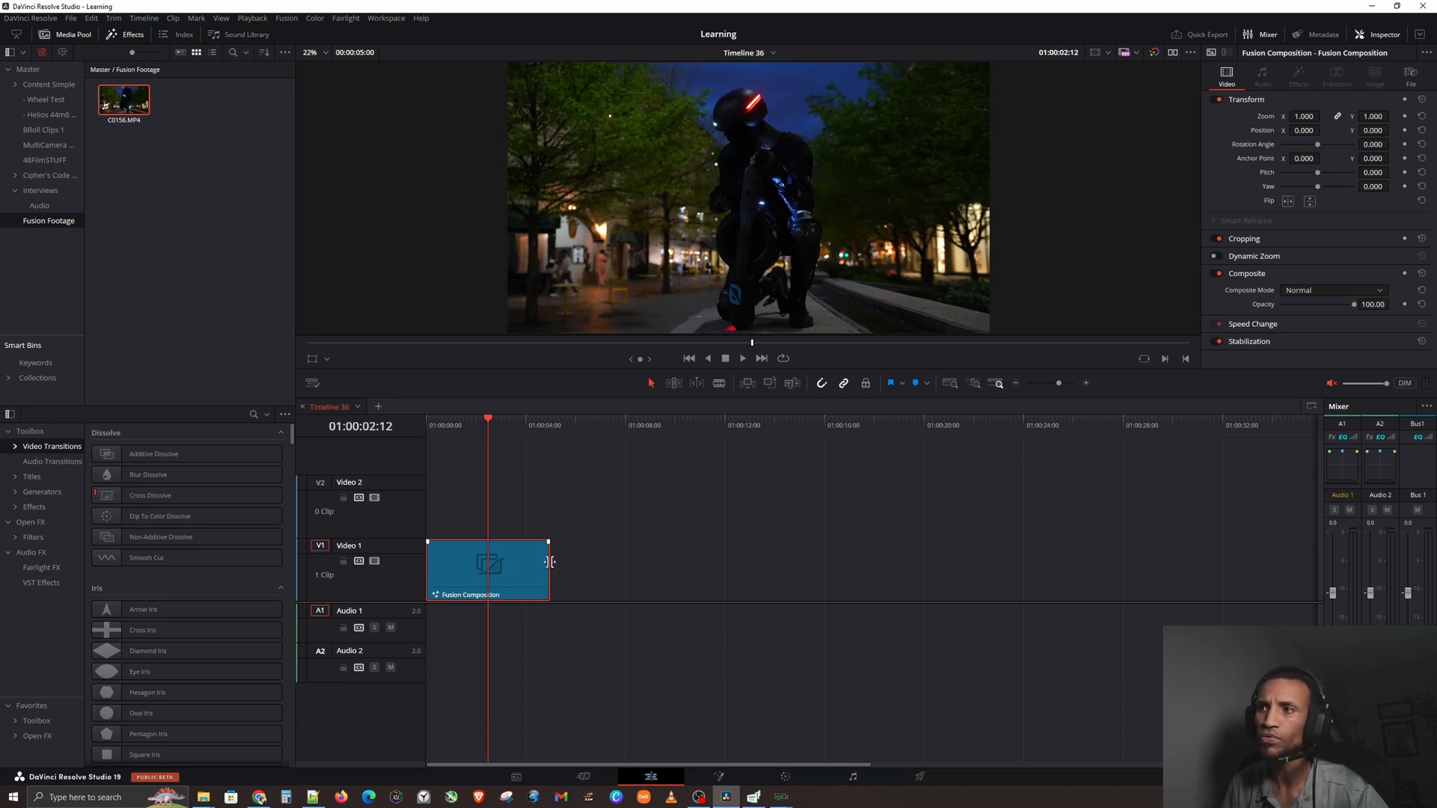
pyautogui.moveTo(548, 565); pyautogui.dragTo(635, 569)
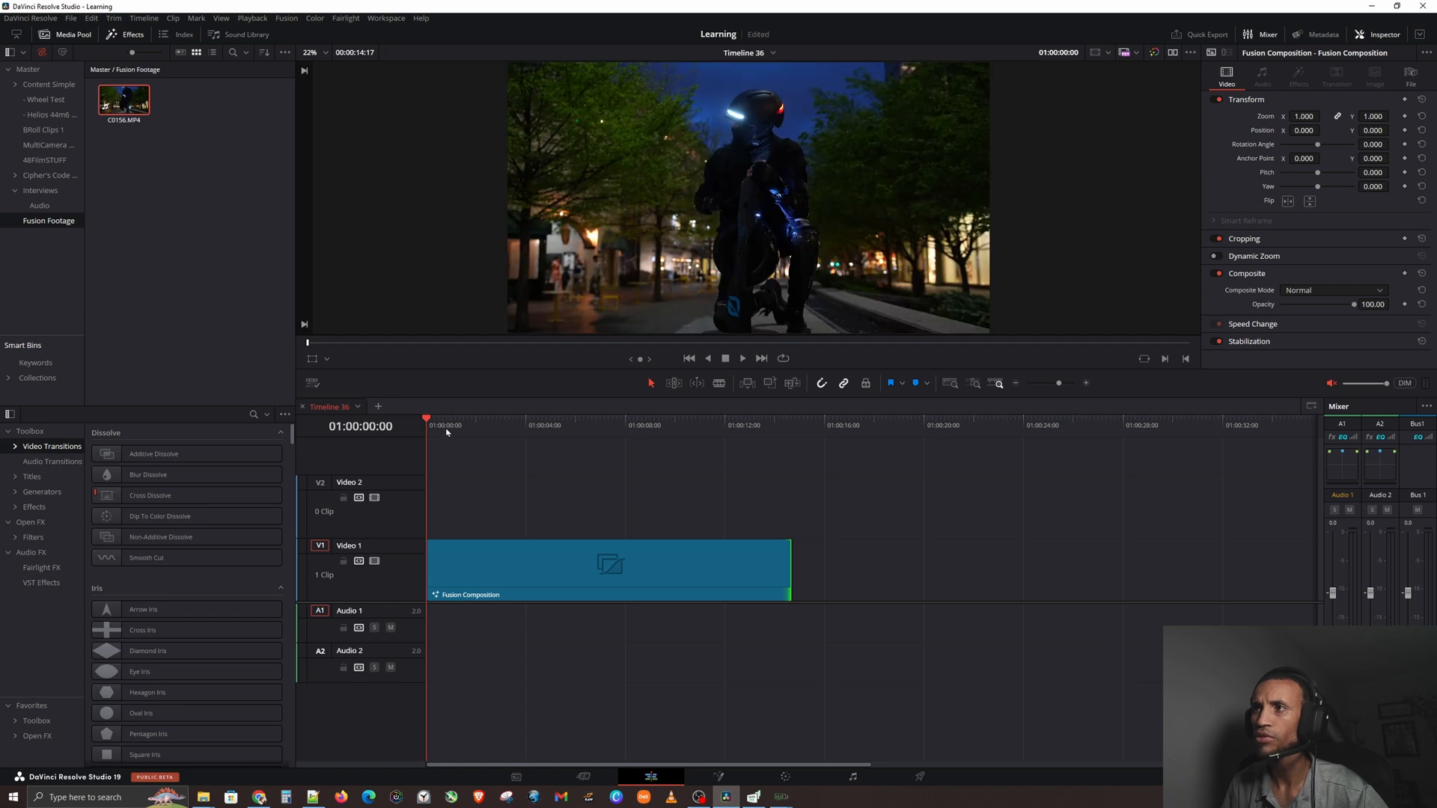
pyautogui.click(693, 426)
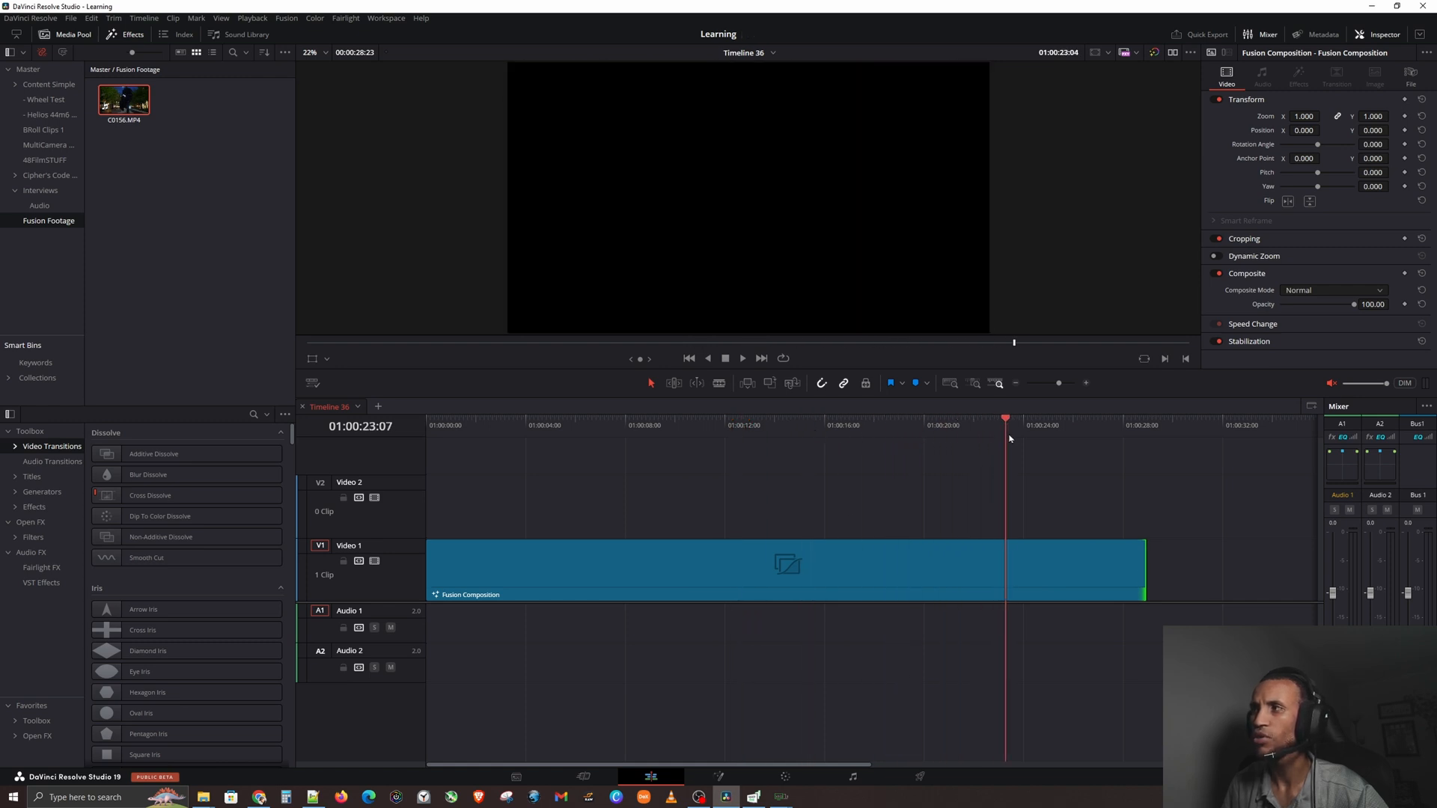
pyautogui.click(1079, 424)
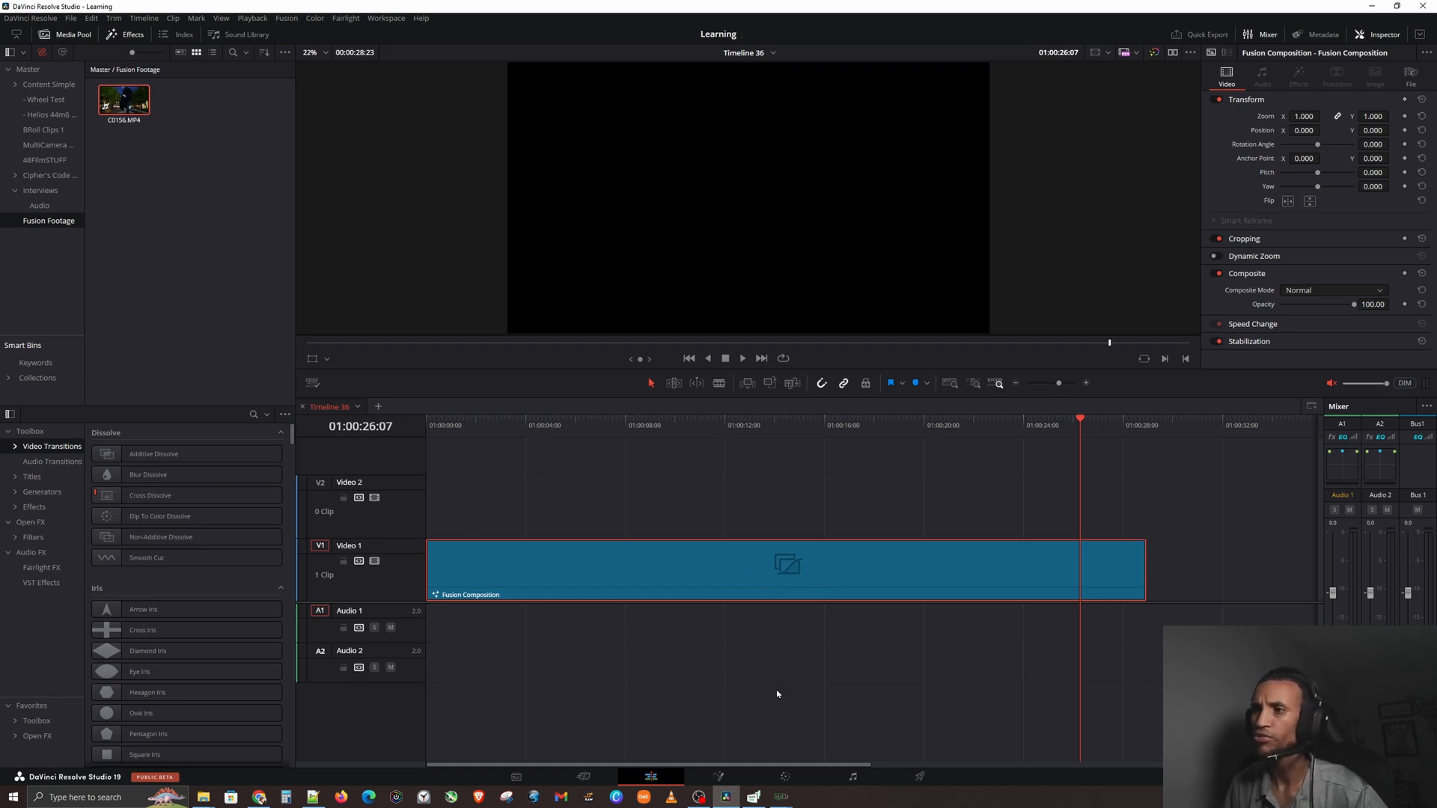
pyautogui.moveTo(659, 479)
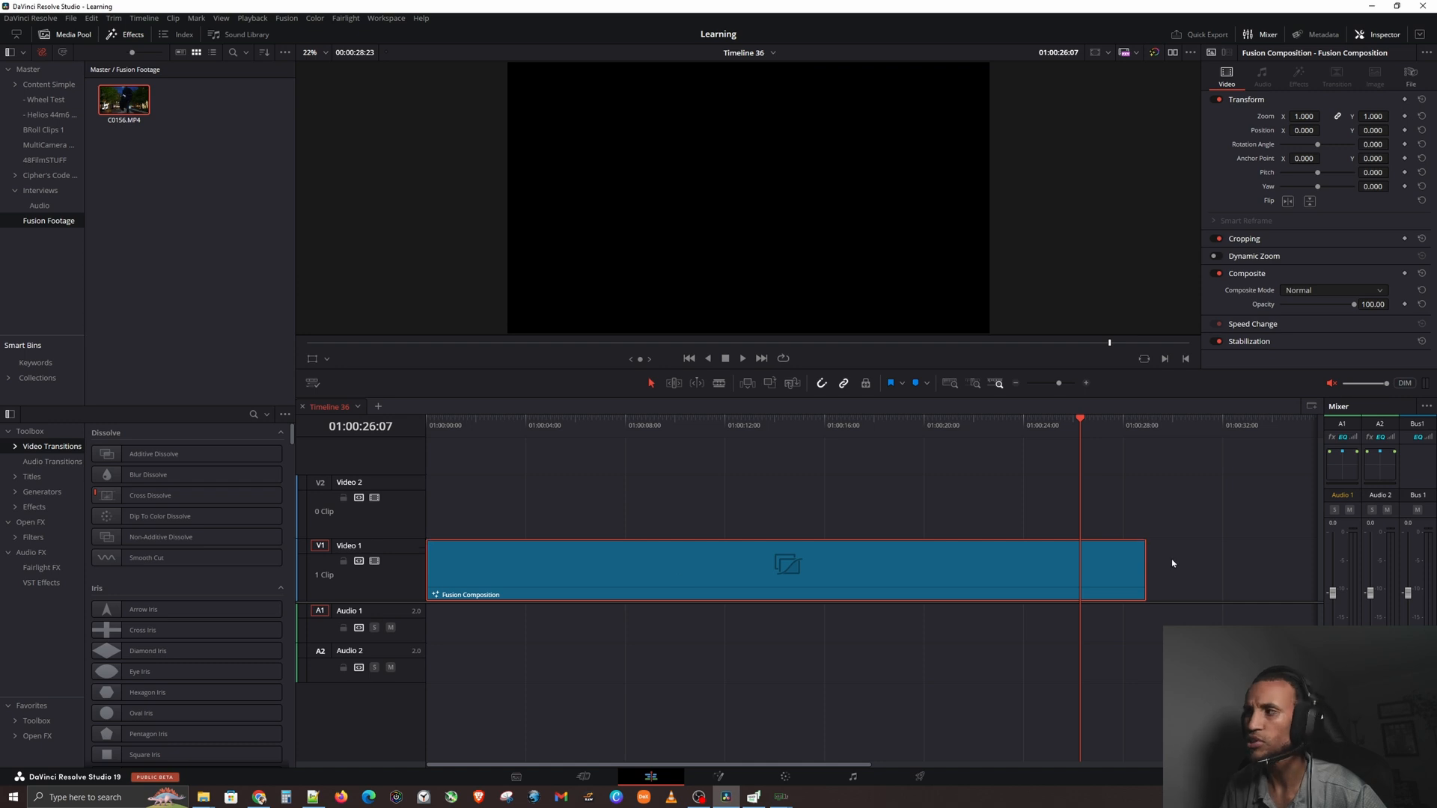
# Step: Trim the Fusion Composition clip back to about 20 seconds and select it
pyautogui.moveTo(1145, 569); pyautogui.dragTo(898, 569)
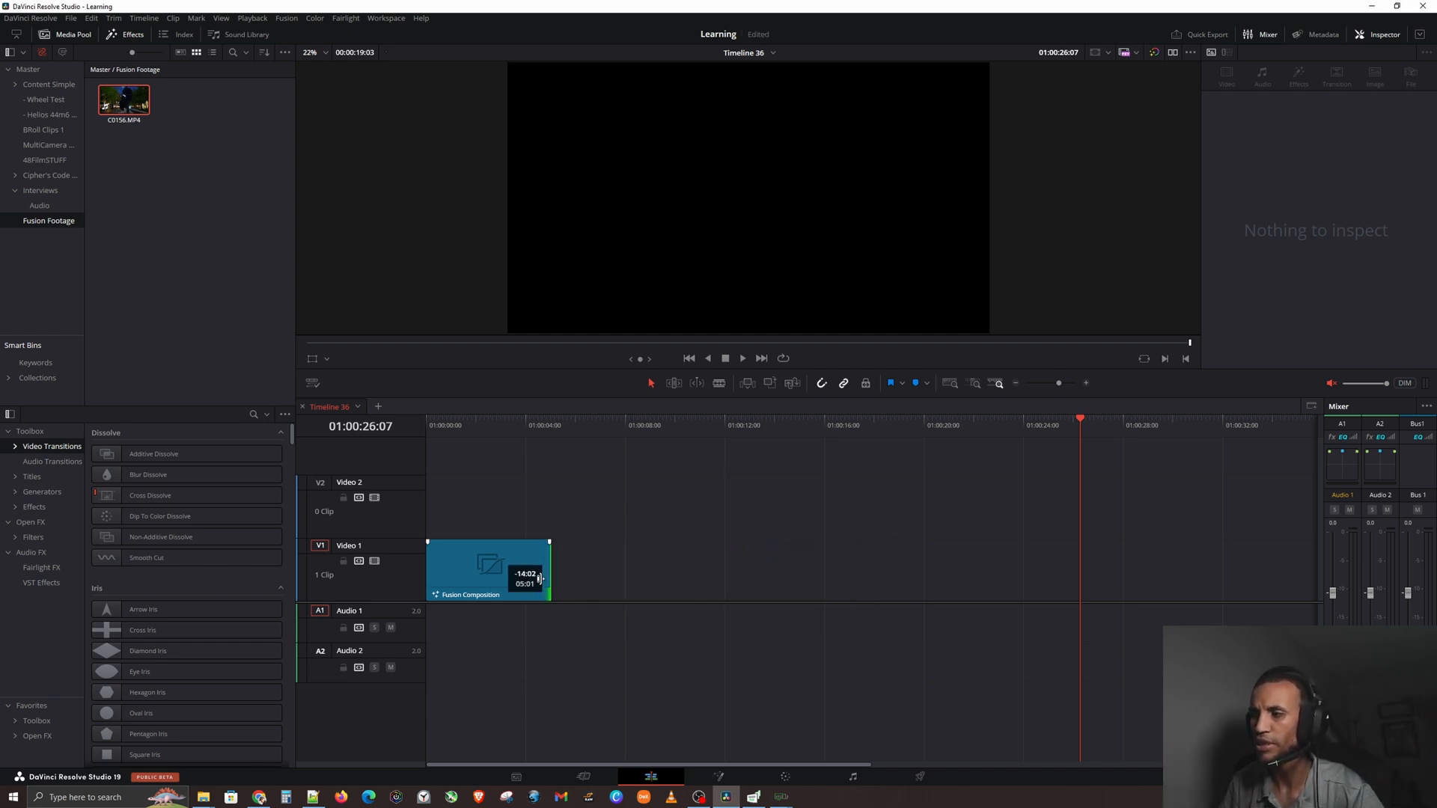
pyautogui.moveTo(548, 569); pyautogui.dragTo(949, 569)
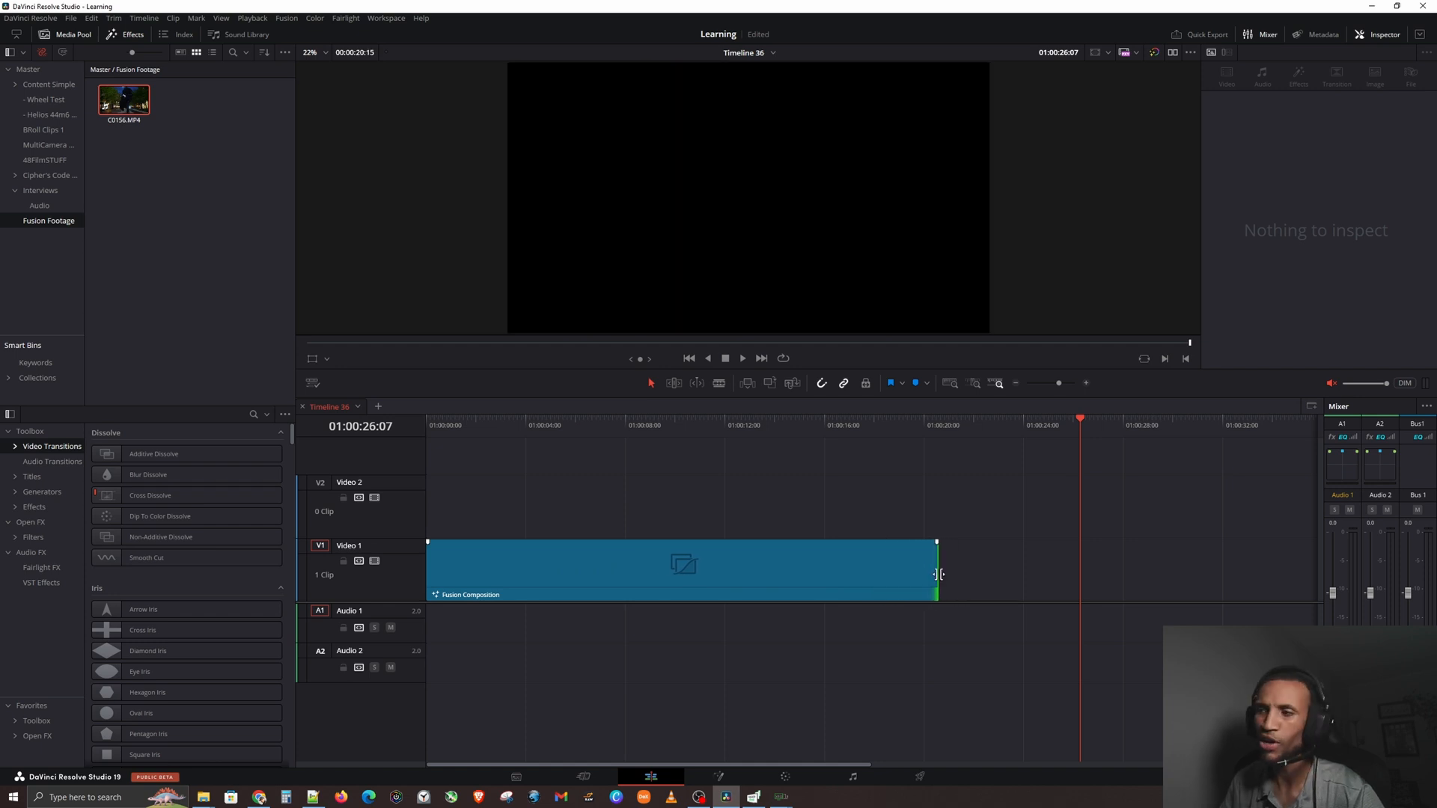
pyautogui.click(683, 569)
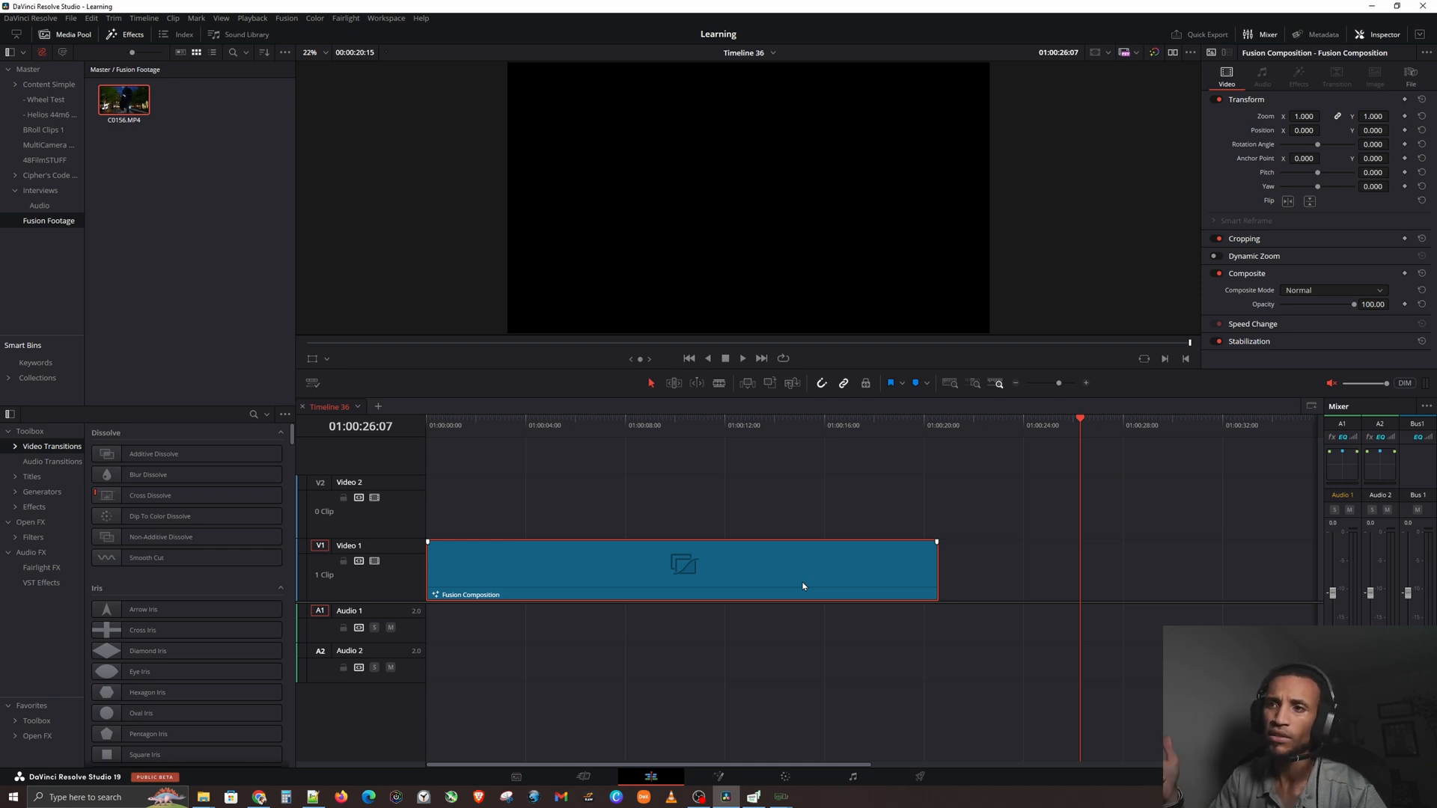
pyautogui.moveTo(823, 582)
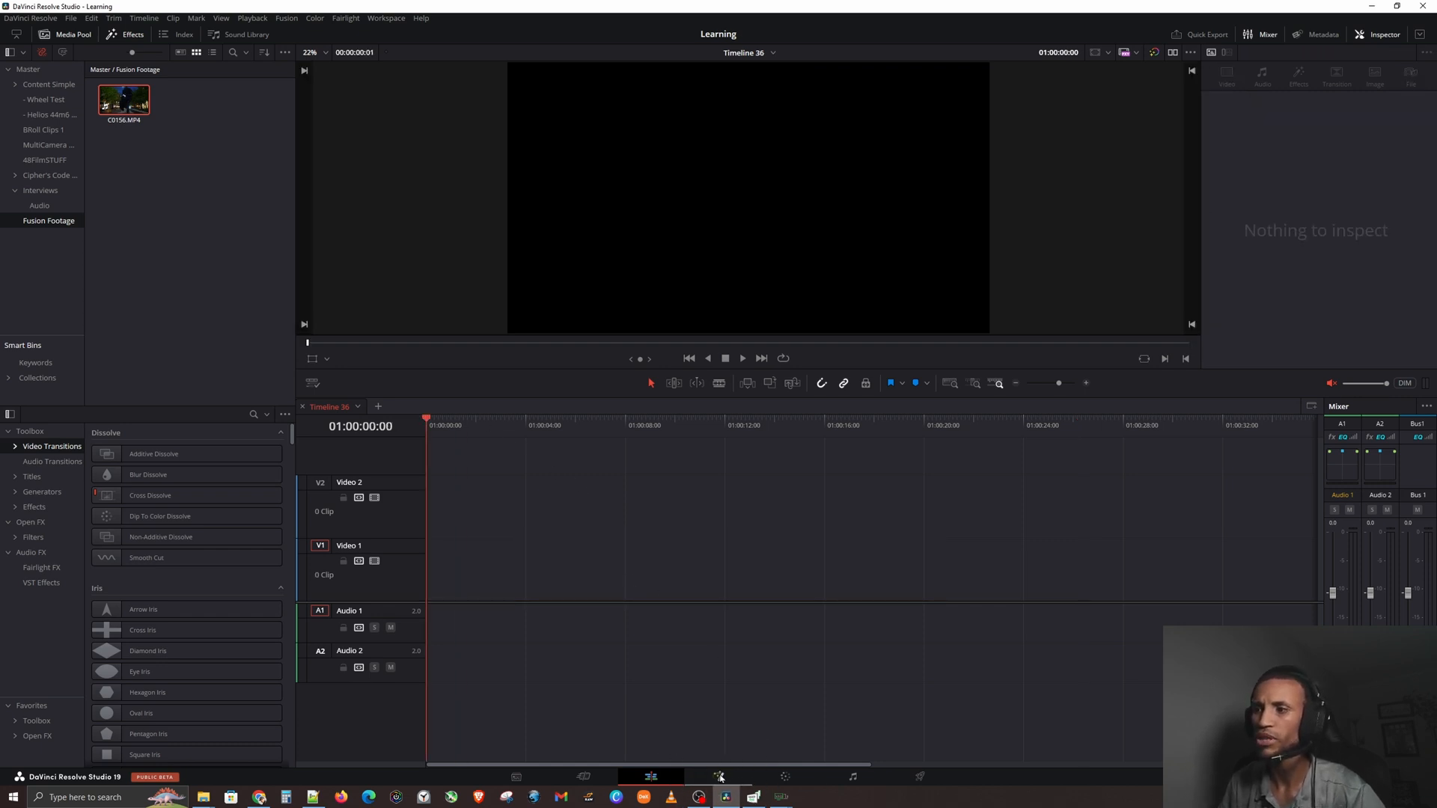
# Step: Drag C0156.MP4 into the Fusion node graph and start renaming its MediaIn node
pyautogui.click(719, 777)
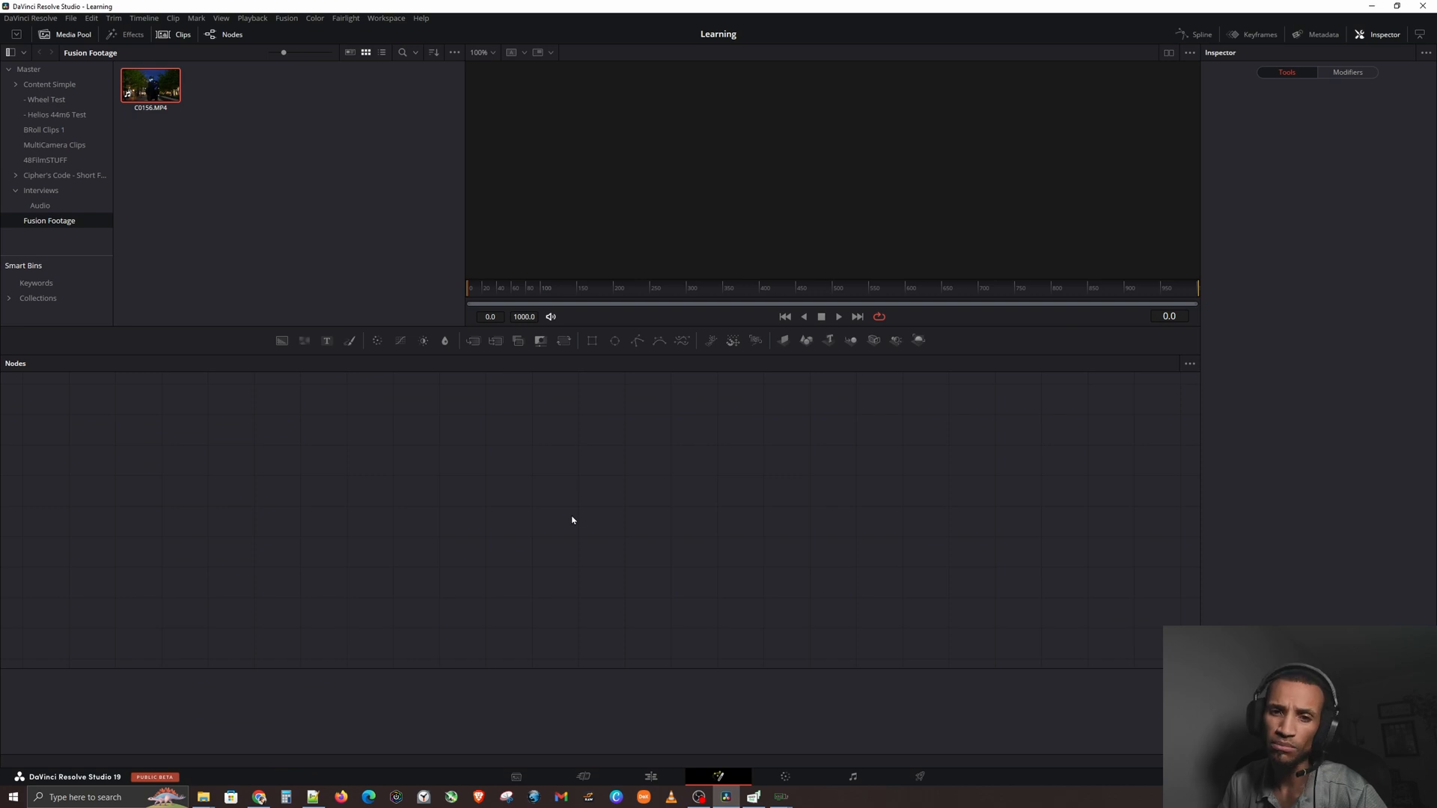
pyautogui.moveTo(150, 83); pyautogui.dragTo(455, 493)
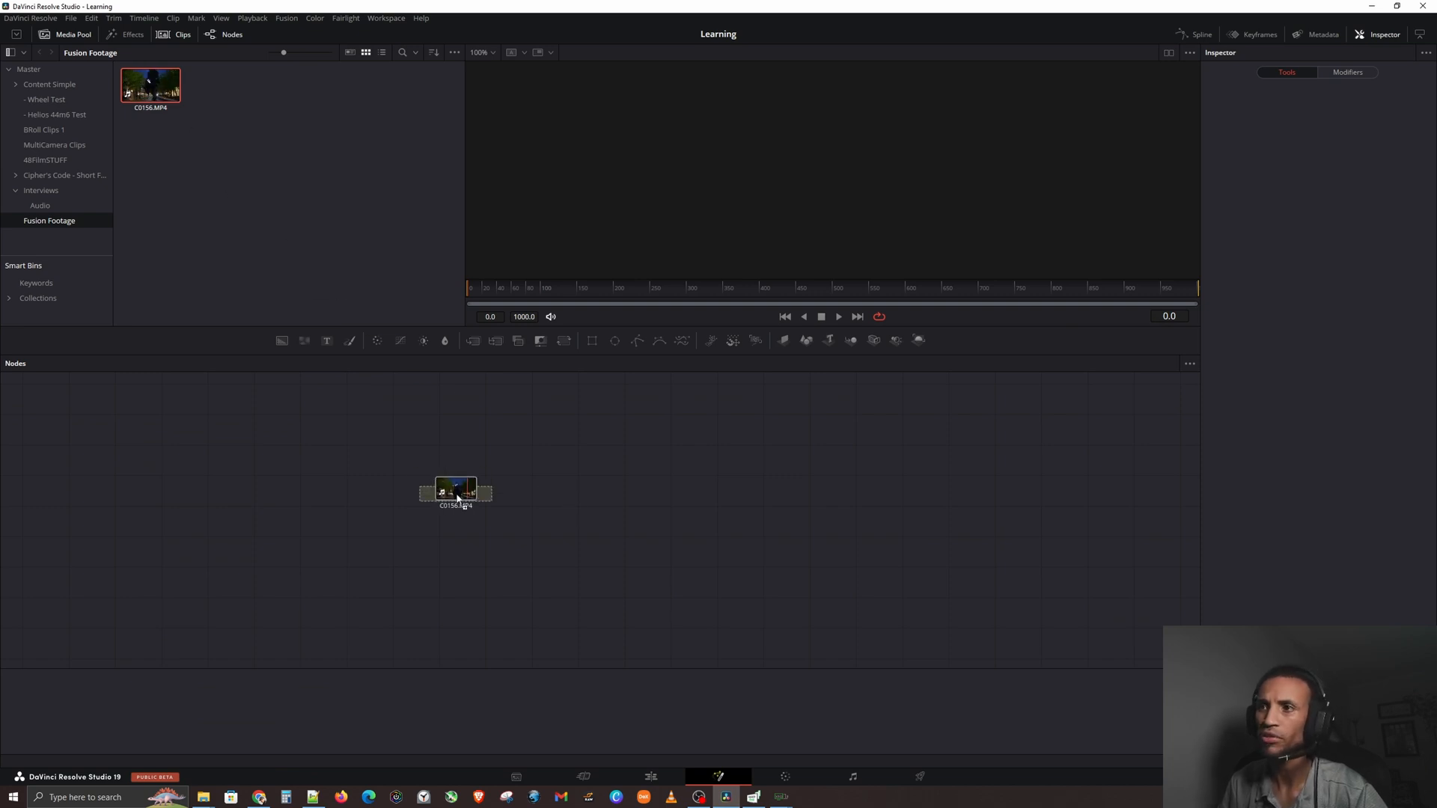
pyautogui.rightClick(455, 492)
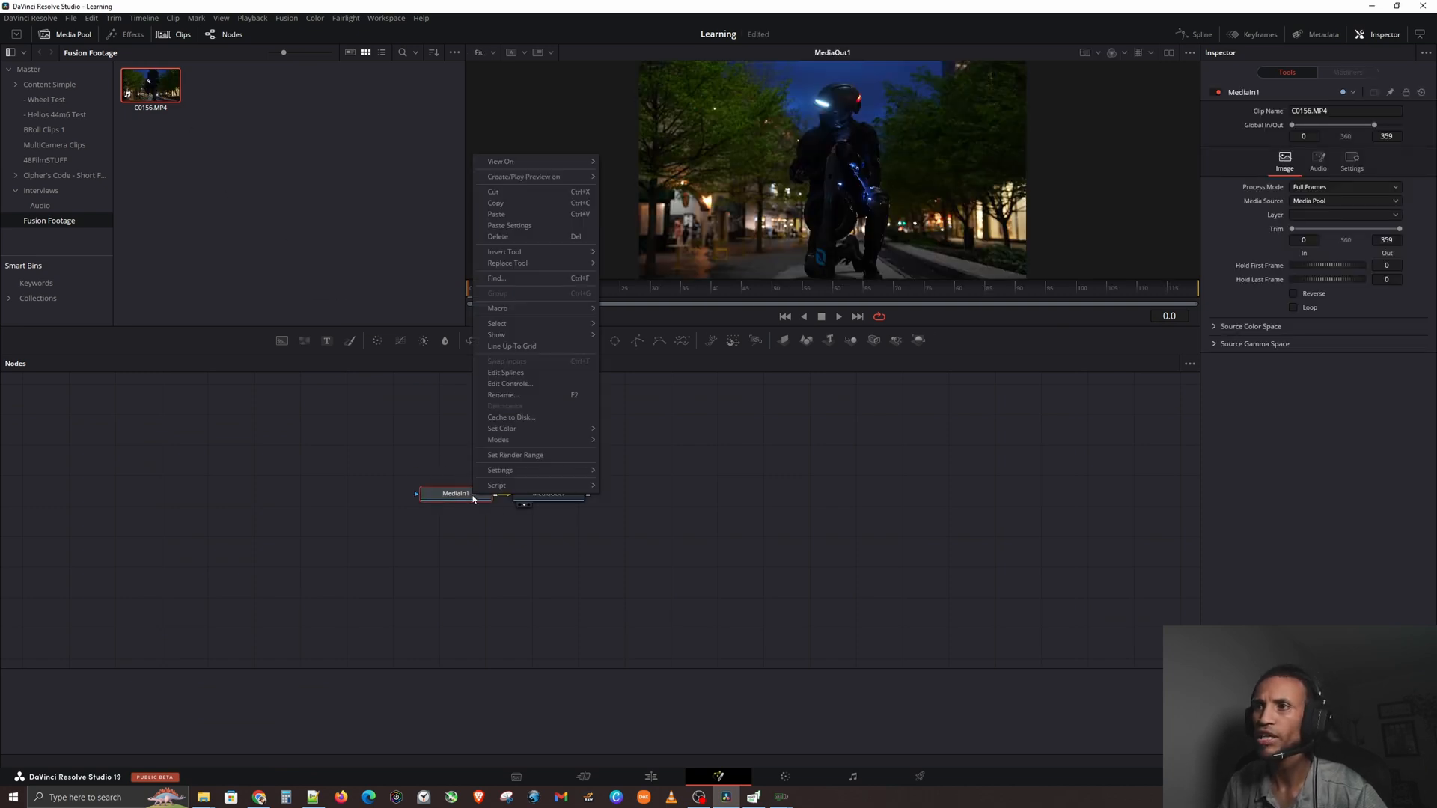
pyautogui.click(503, 394)
pyautogui.write('VIDEOCLIP')
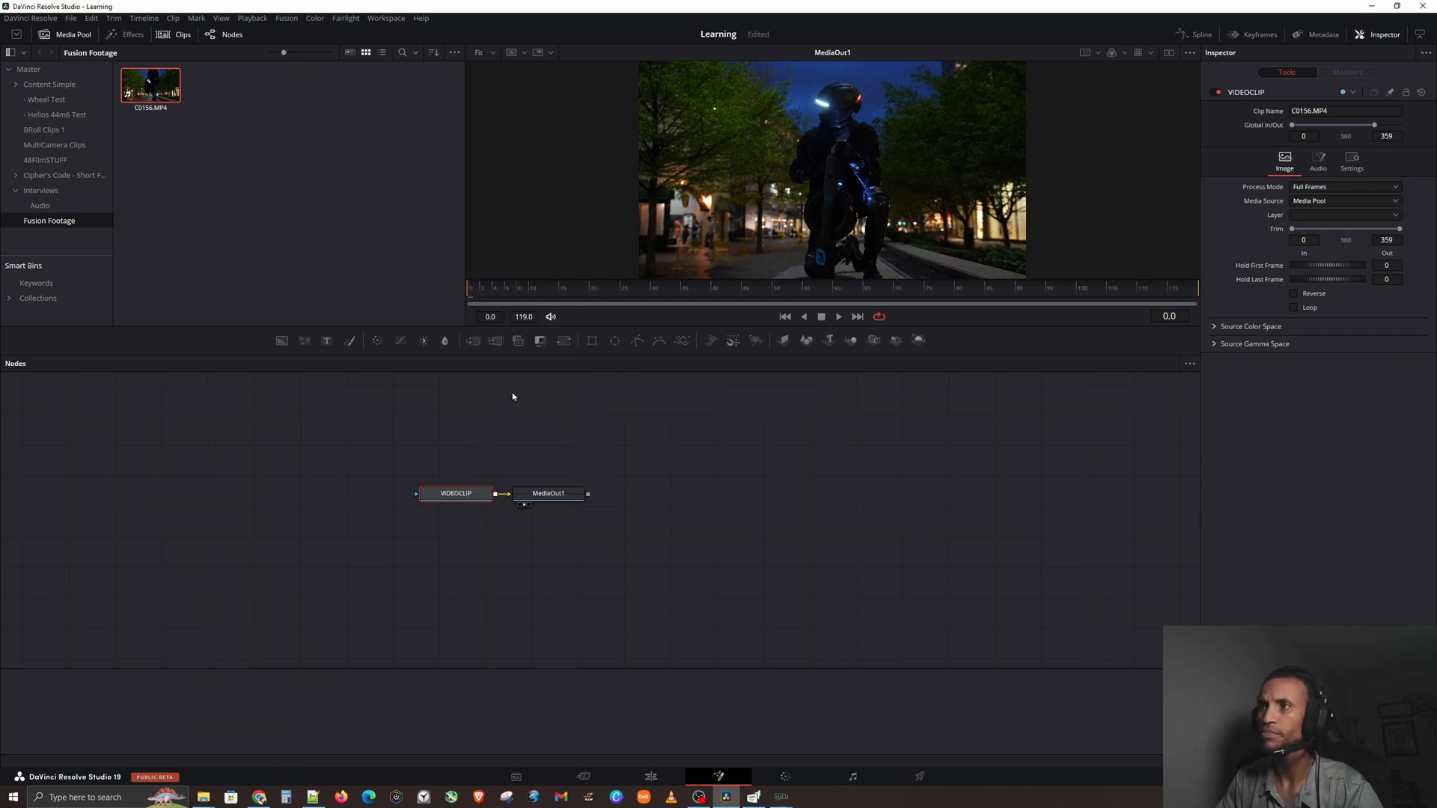
# Step: Name the input node VIDEOCLIP and the output node TOSCREEN
pyautogui.moveTo(548, 492); pyautogui.dragTo(692, 493)
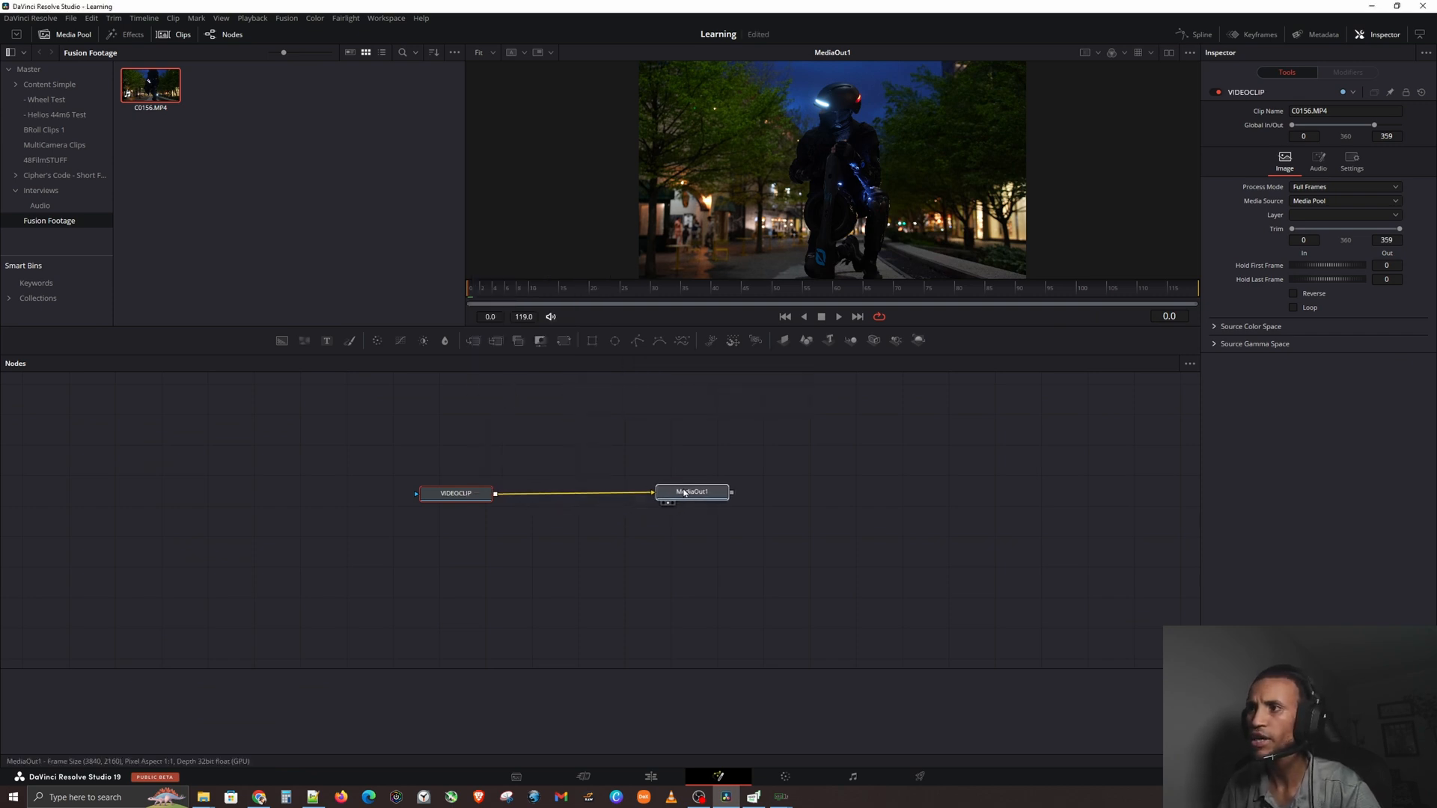
pyautogui.doubleClick(692, 493)
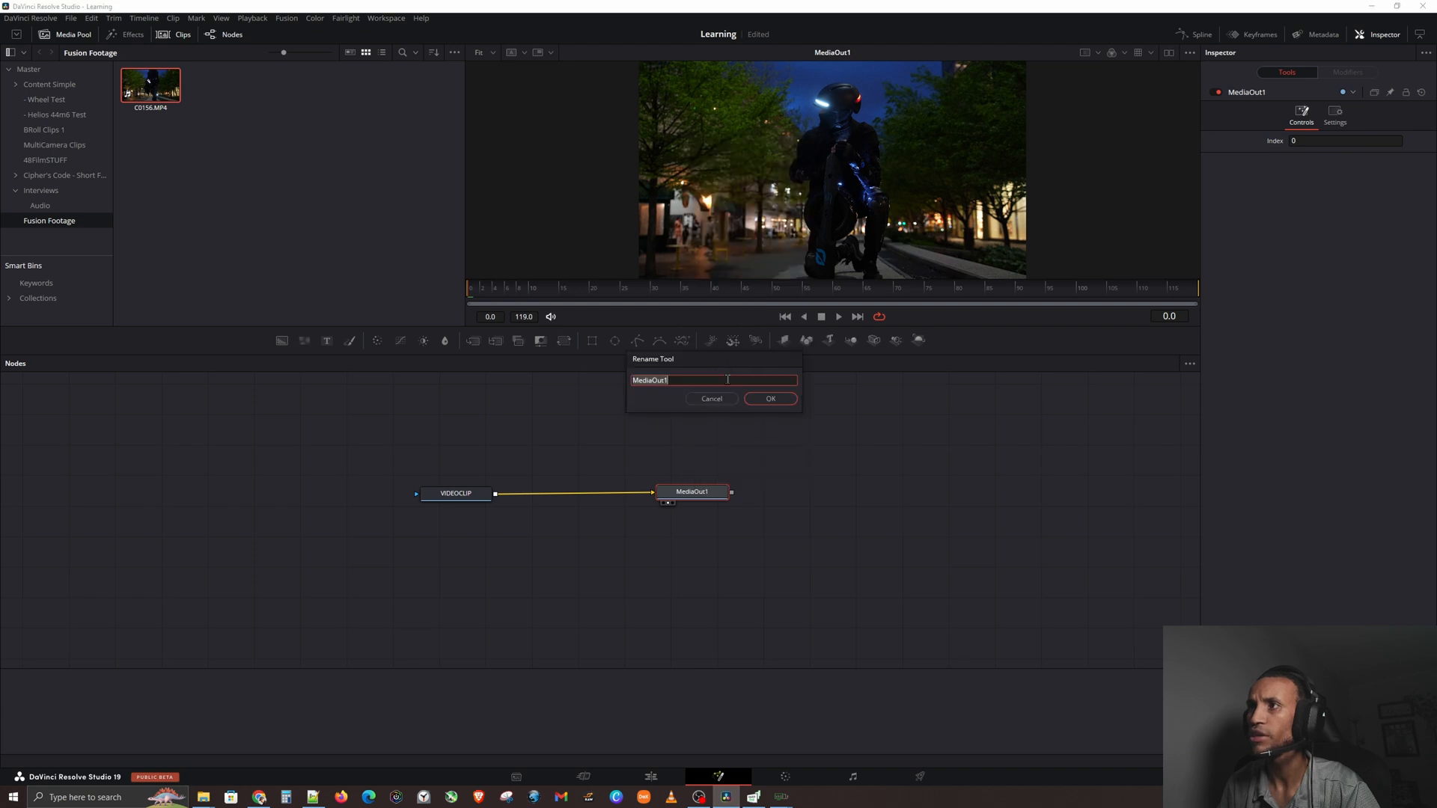
pyautogui.write('VIDEO')
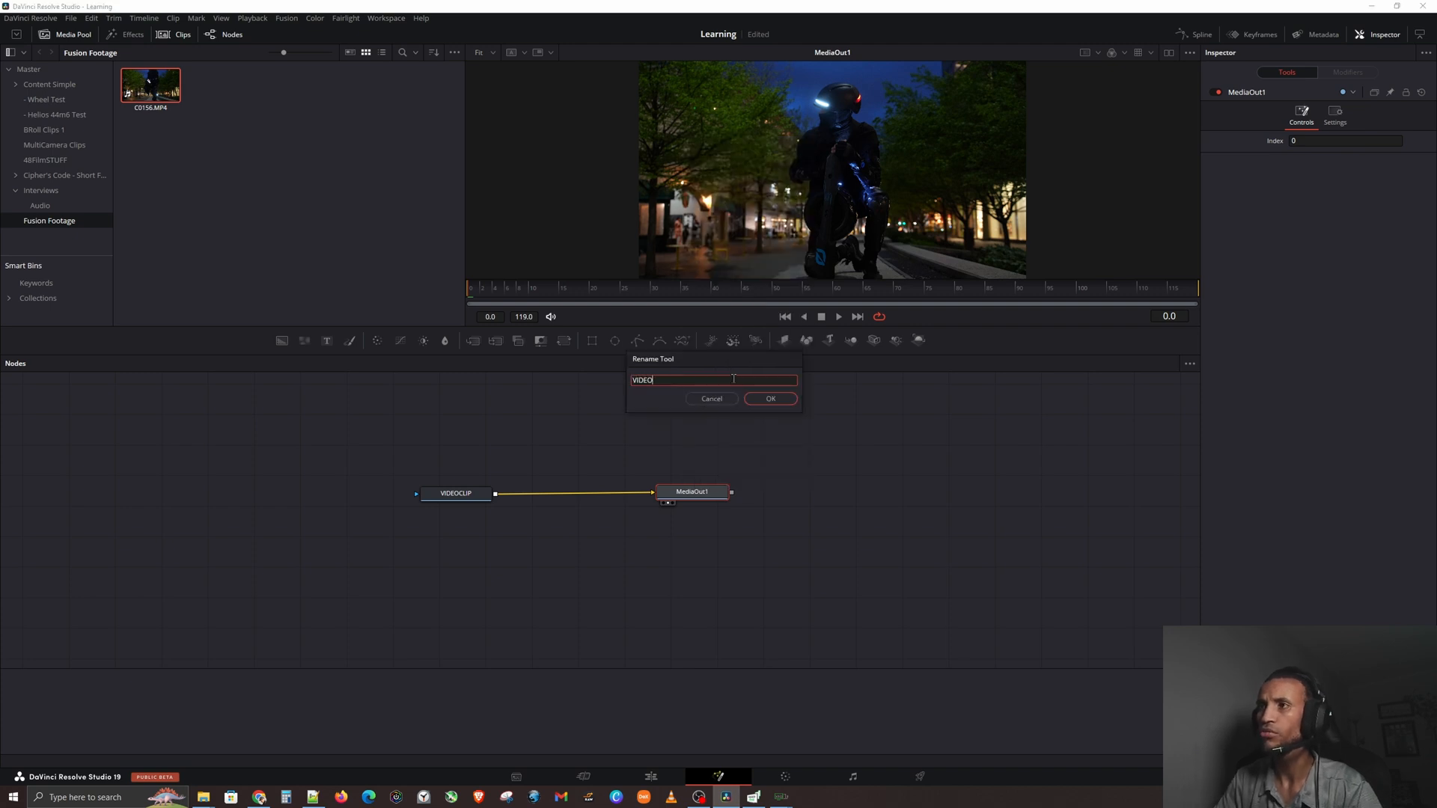
pyautogui.write('TO SCREEN')
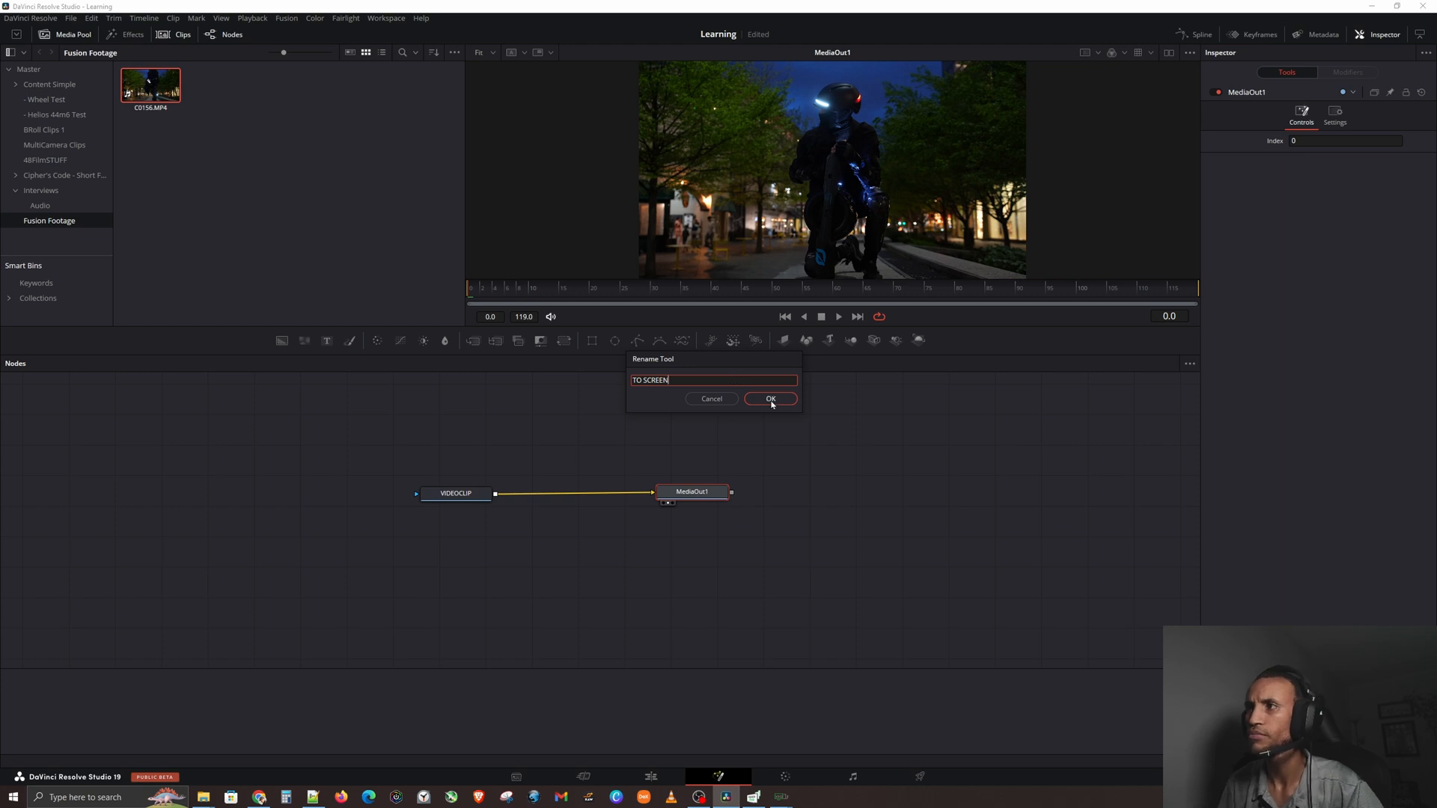
pyautogui.click(770, 399)
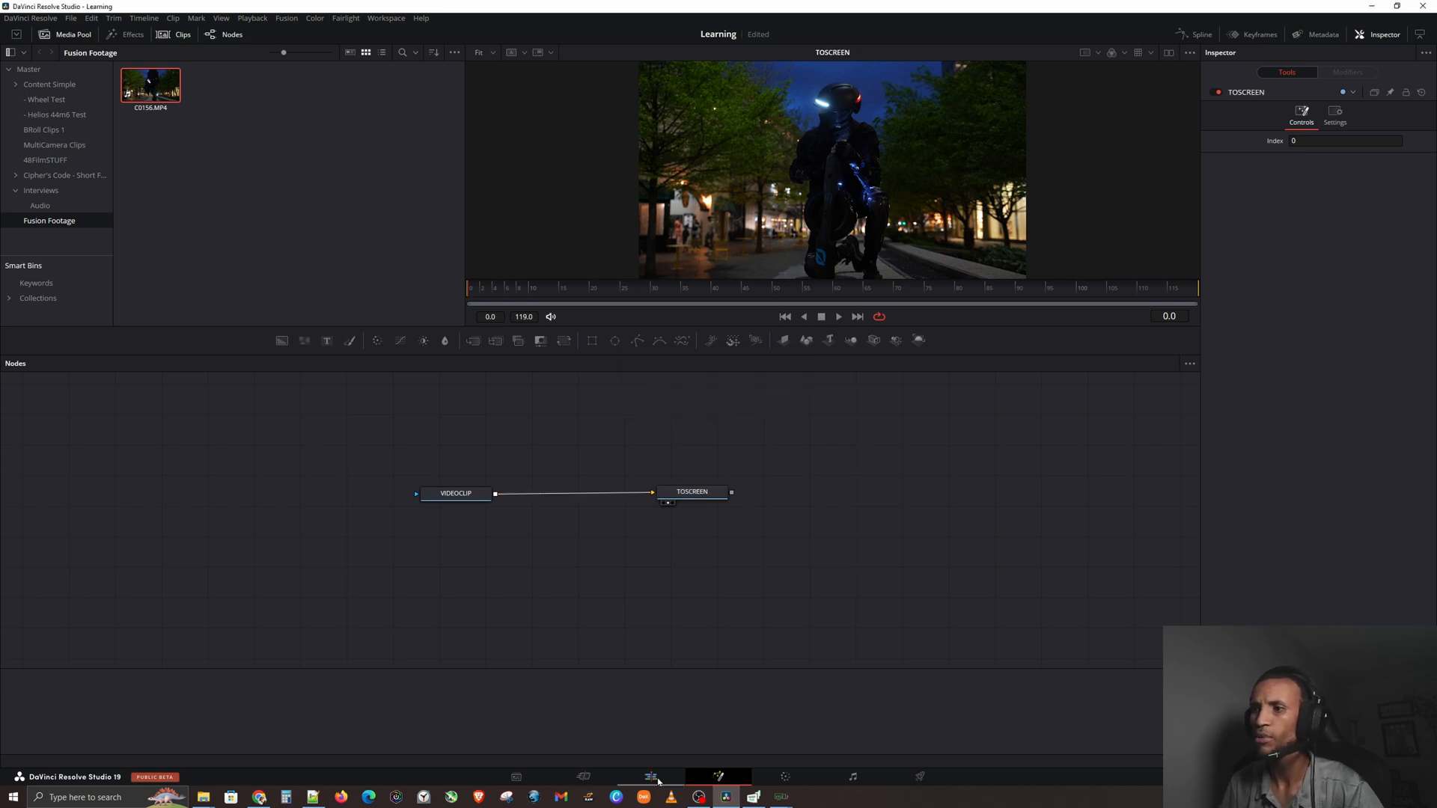
# Step: Insert Merge1 between VIDEOCLIP and TOSCREEN with Text1 as its foreground
pyautogui.click(651, 777)
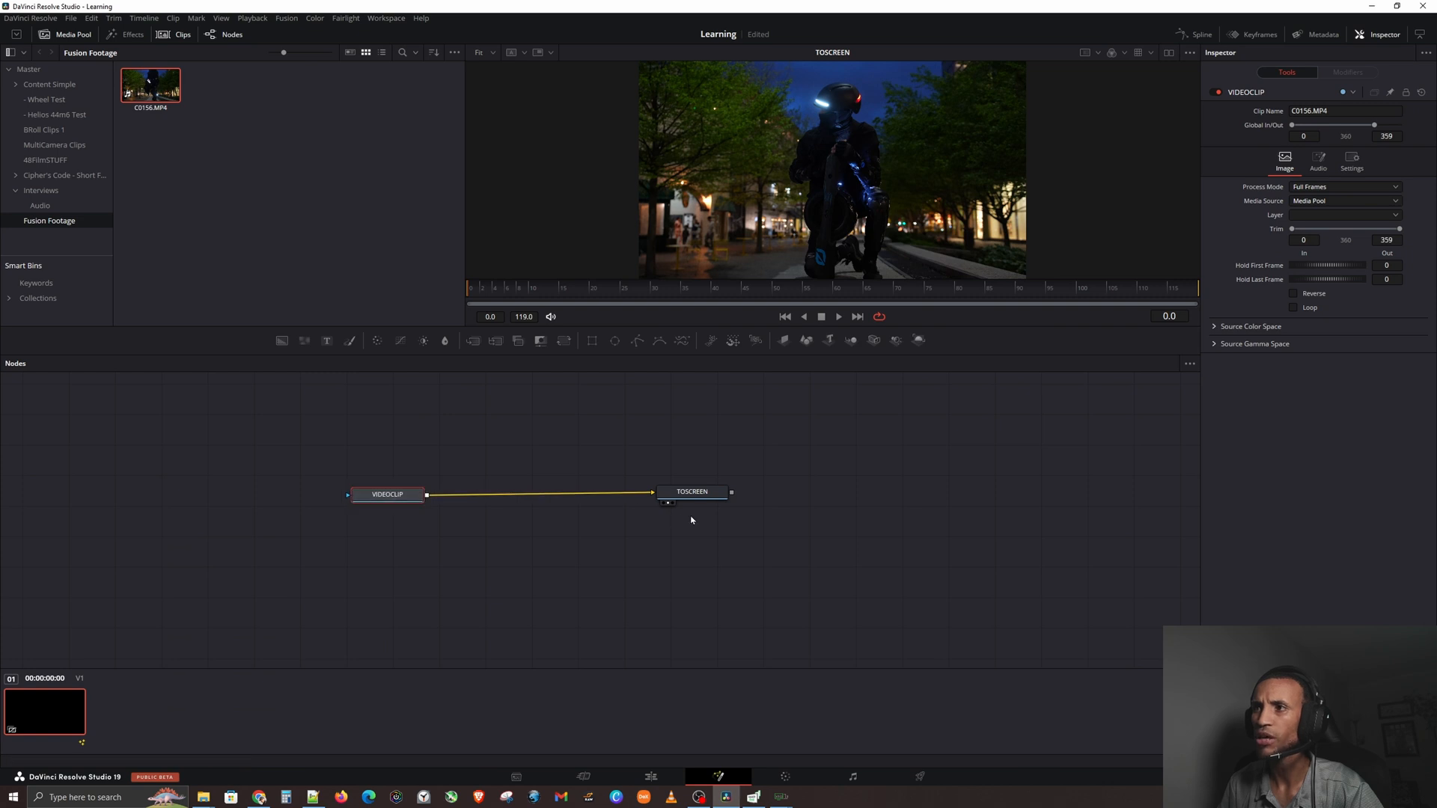
pyautogui.click(701, 493)
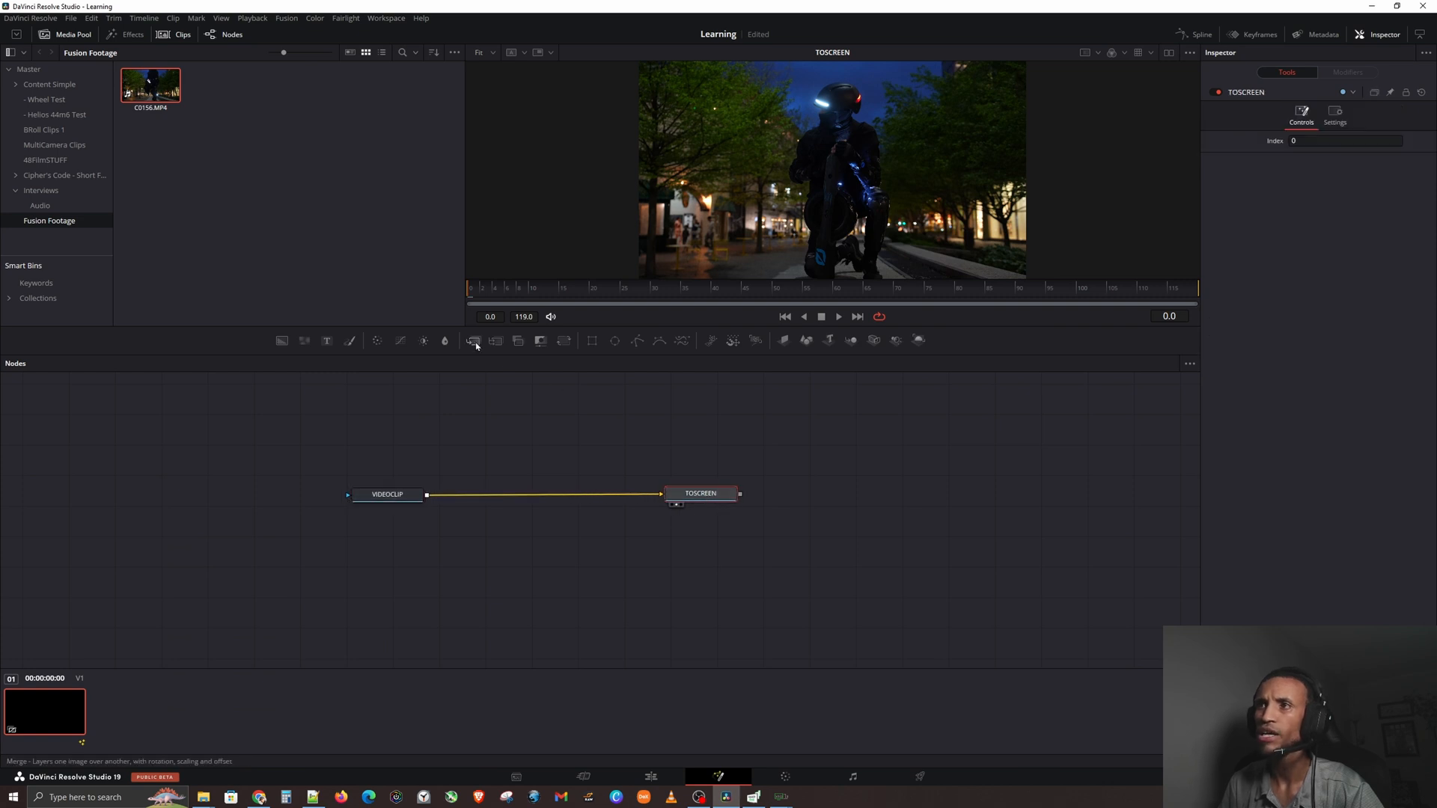
pyautogui.click(475, 340)
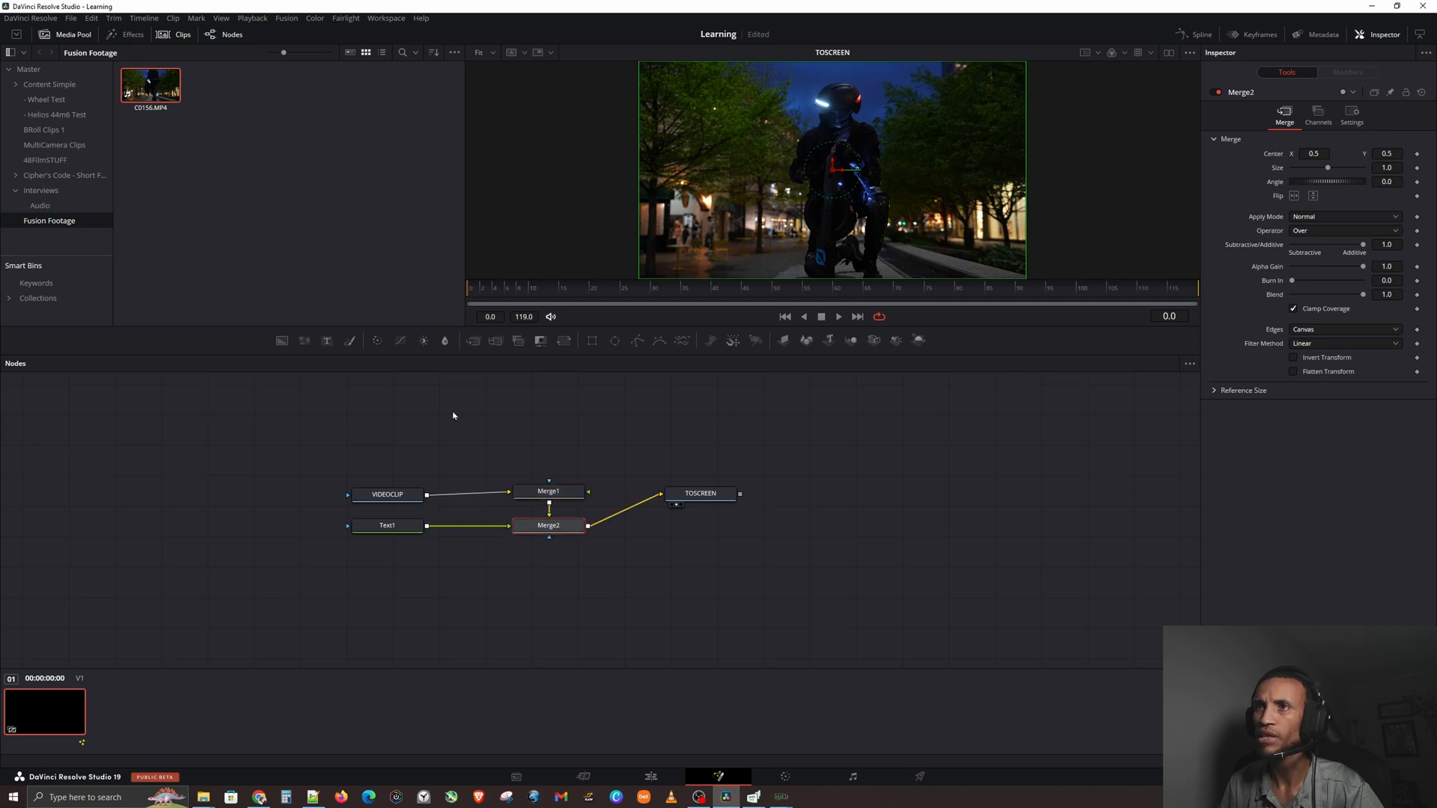
pyautogui.moveTo(548, 526); pyautogui.dragTo(528, 434)
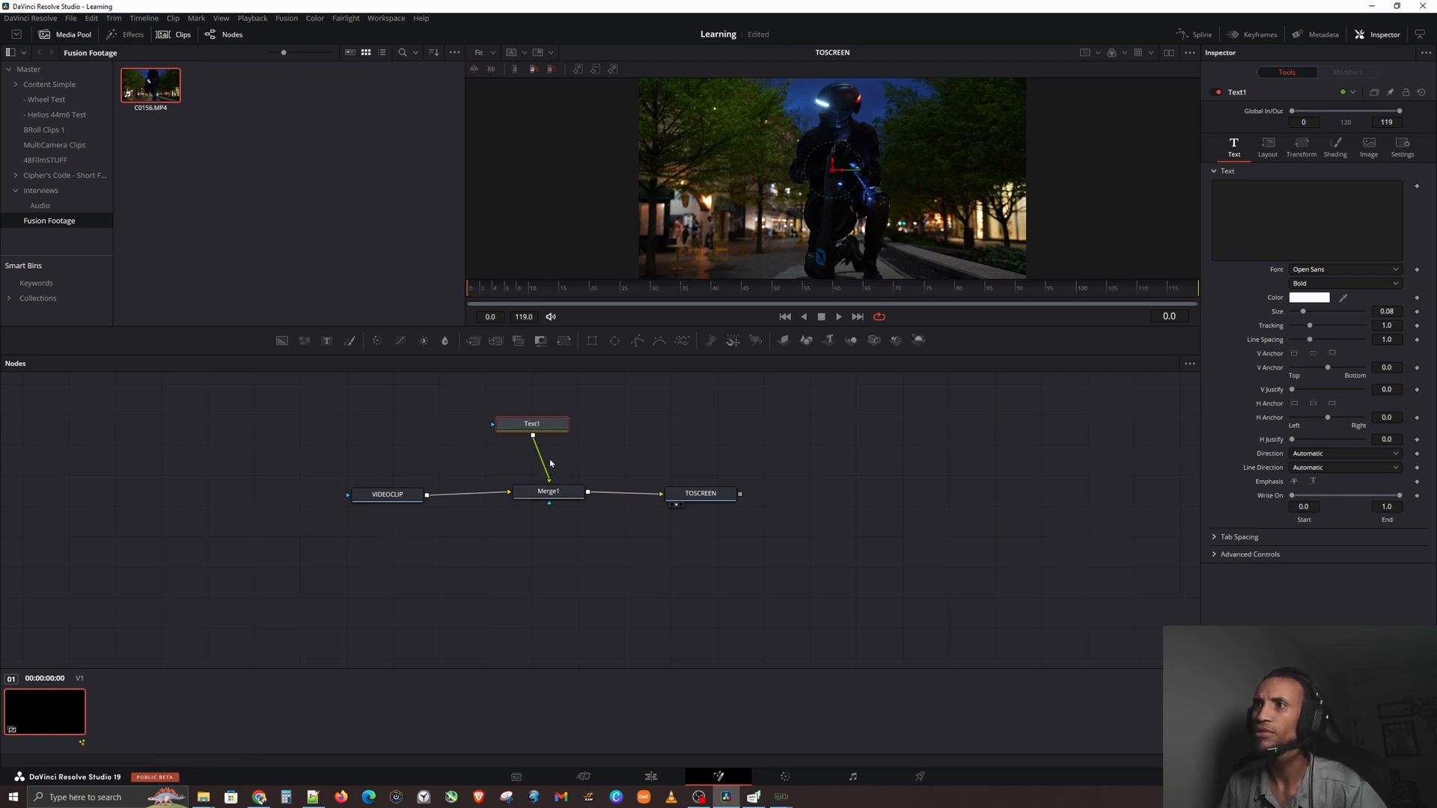
# Step: Set Text1 to read LEARNING ABOUT FUSION COMPS and return to the edit timeline
pyautogui.click(1306, 220)
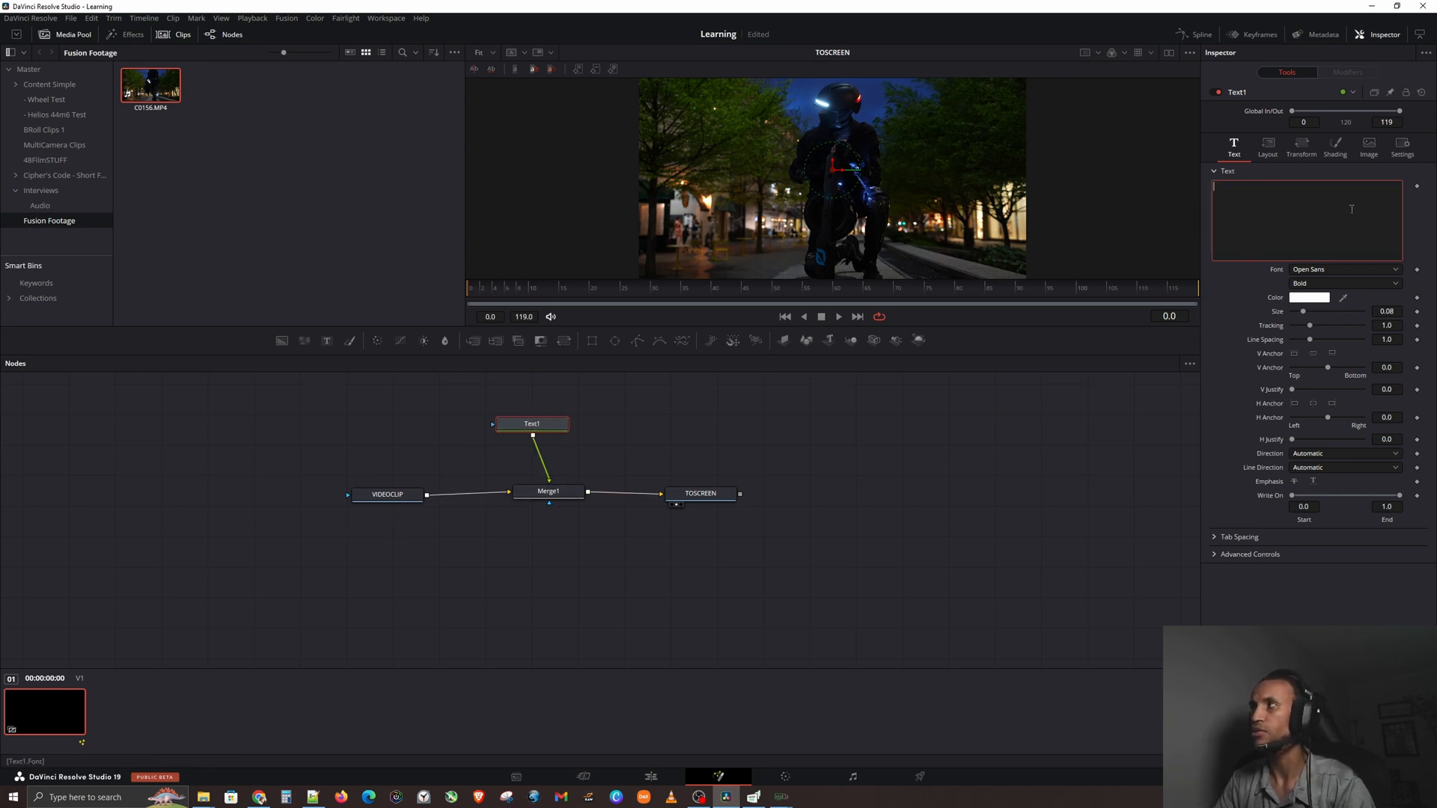
pyautogui.write('LEARNING ABOUT FUSION COMPS')
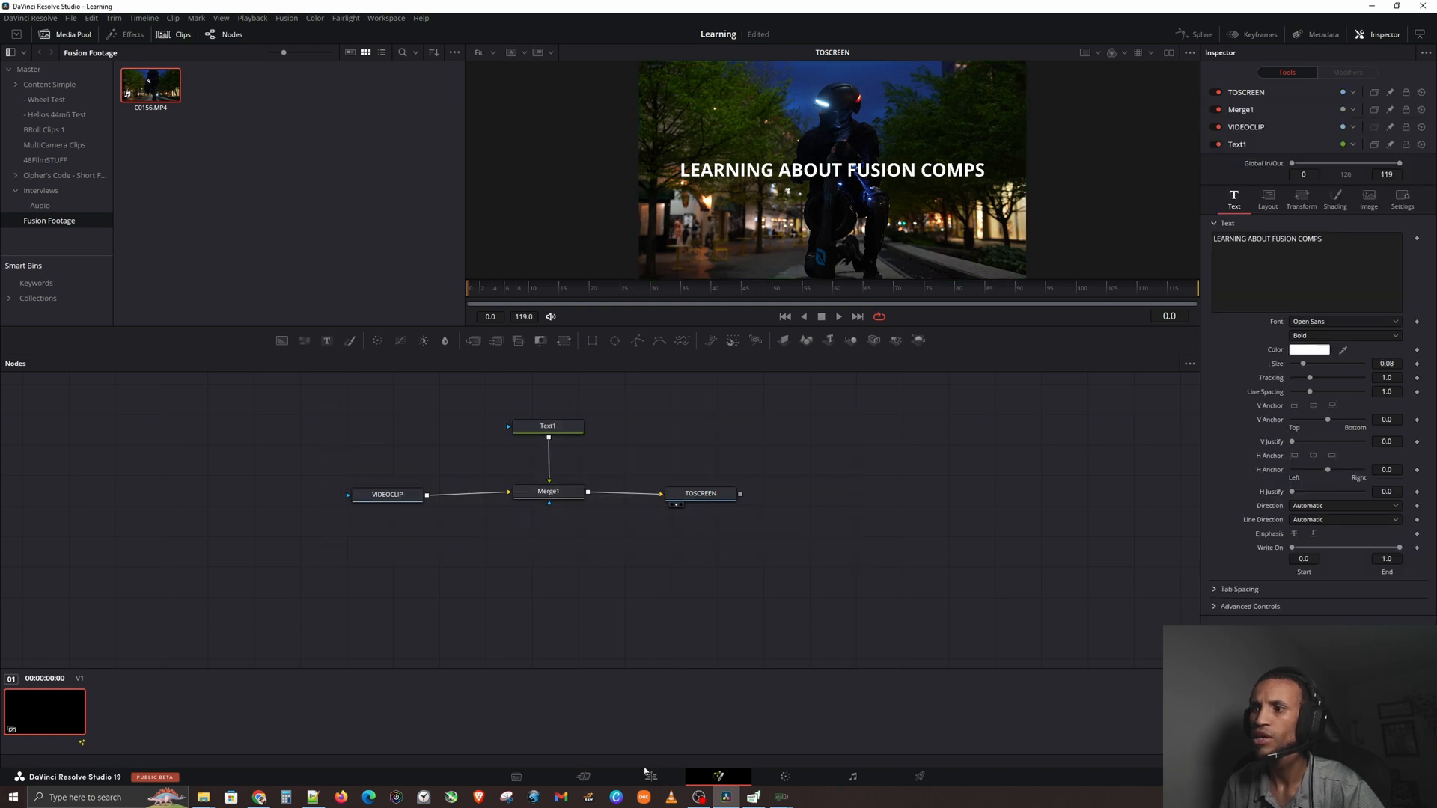
pyautogui.click(651, 777)
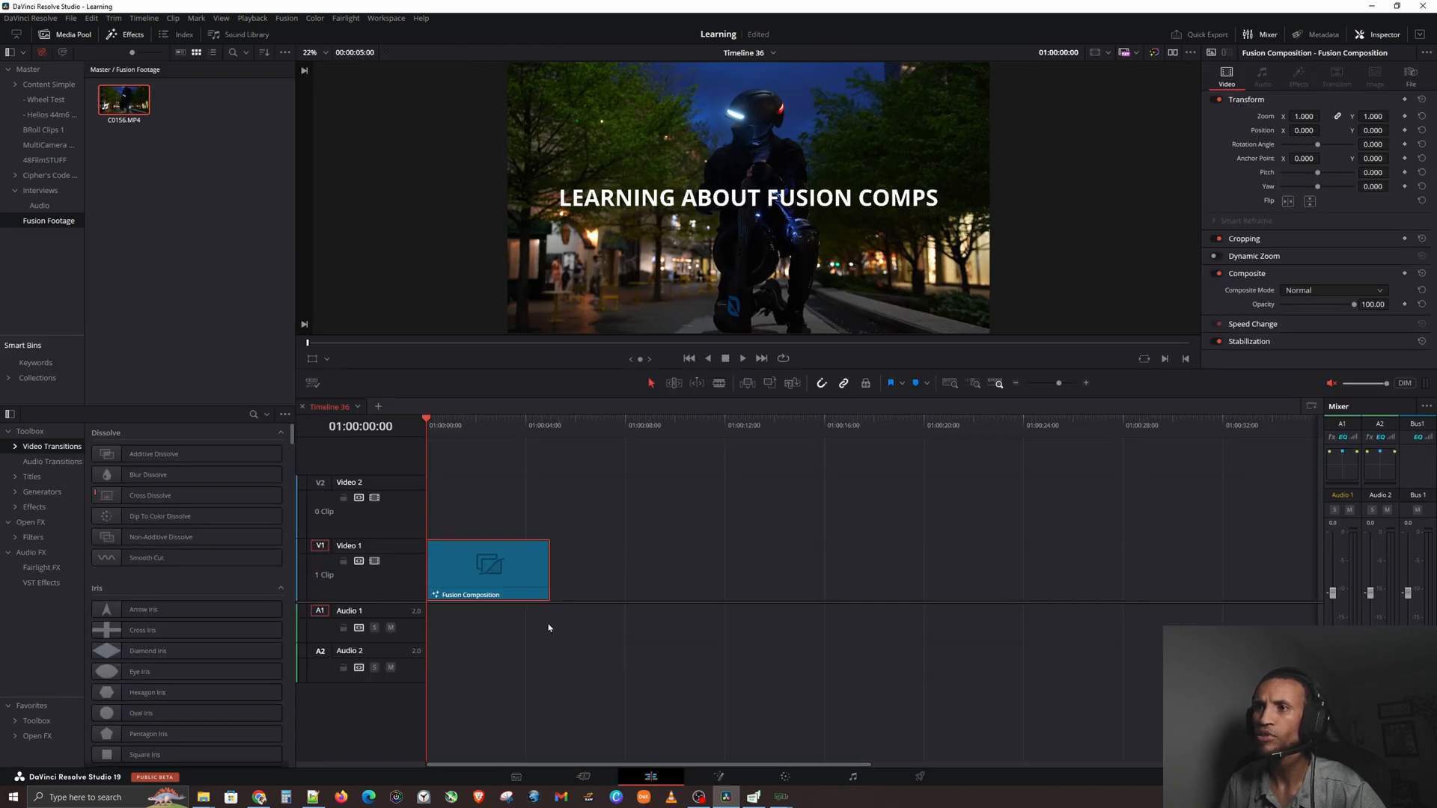
pyautogui.moveTo(548, 569); pyautogui.dragTo(967, 569)
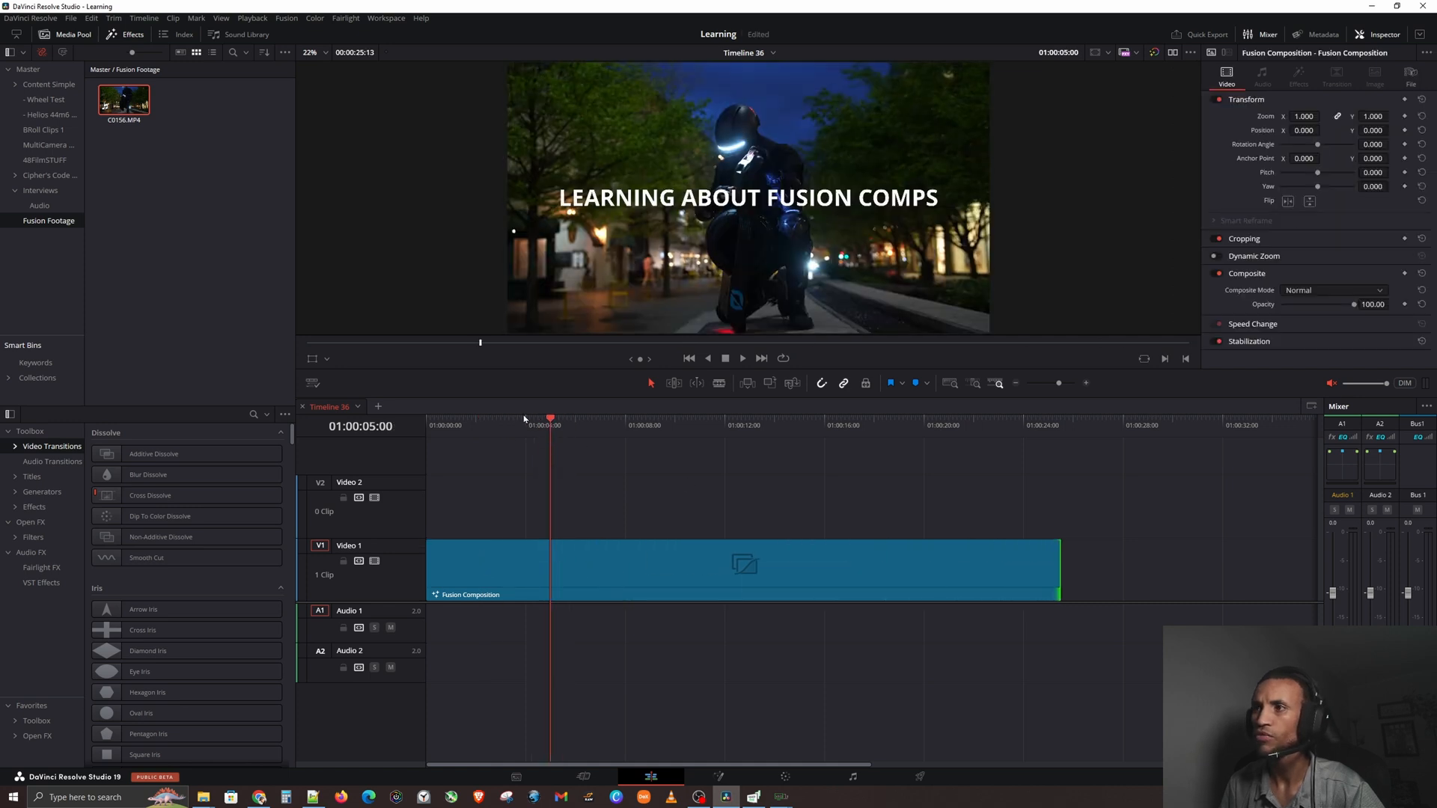
pyautogui.click(835, 425)
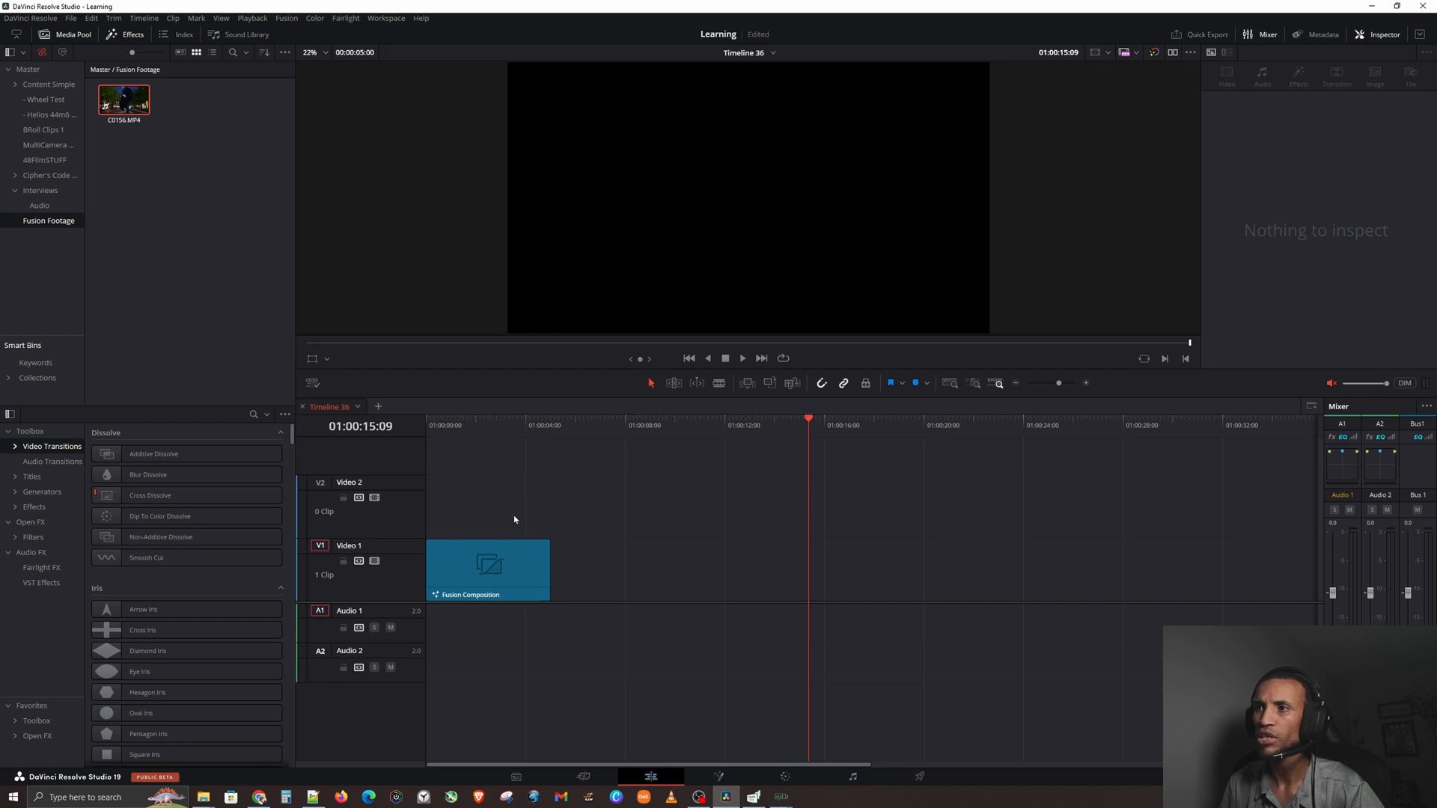
pyautogui.moveTo(550, 570); pyautogui.dragTo(1008, 571)
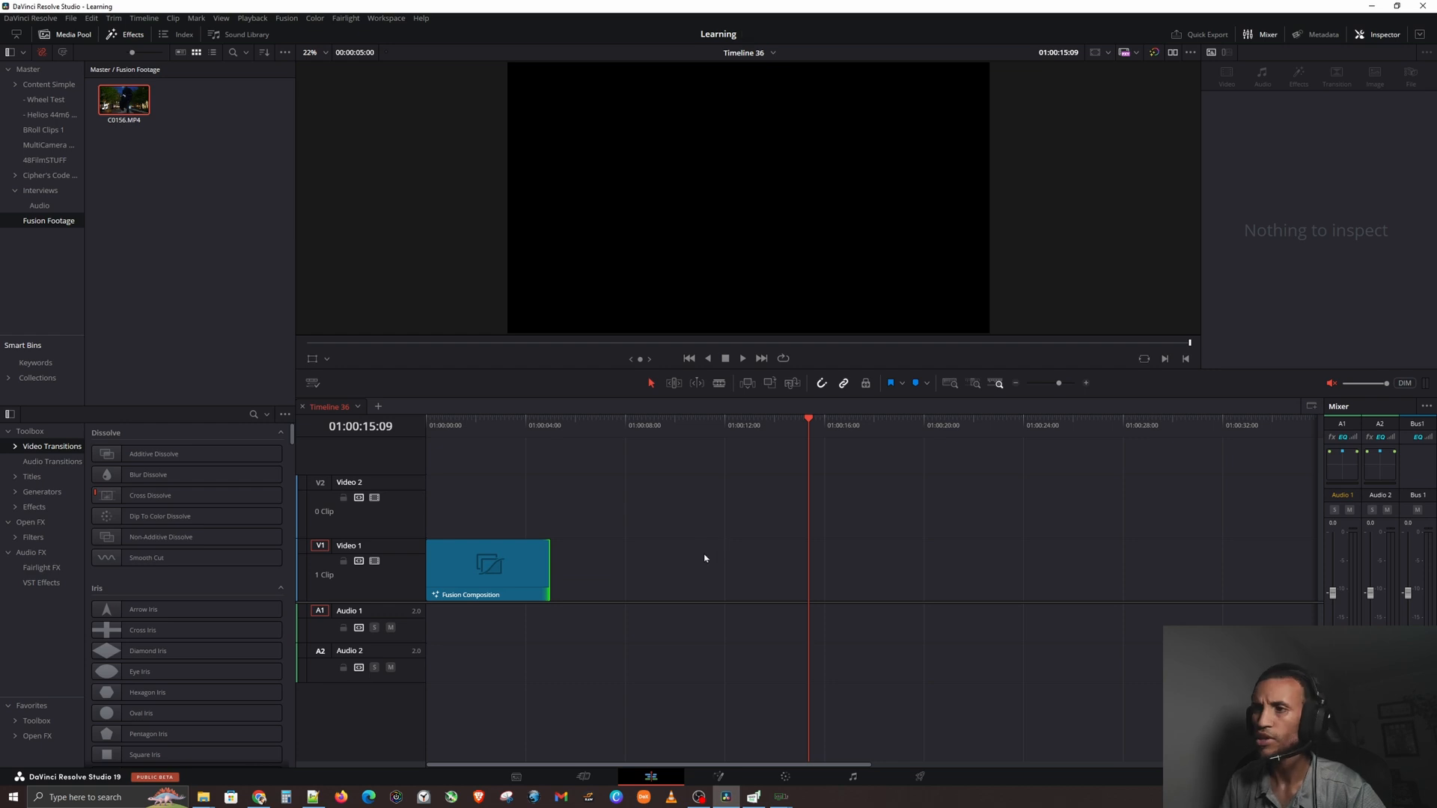
pyautogui.moveTo(536, 512)
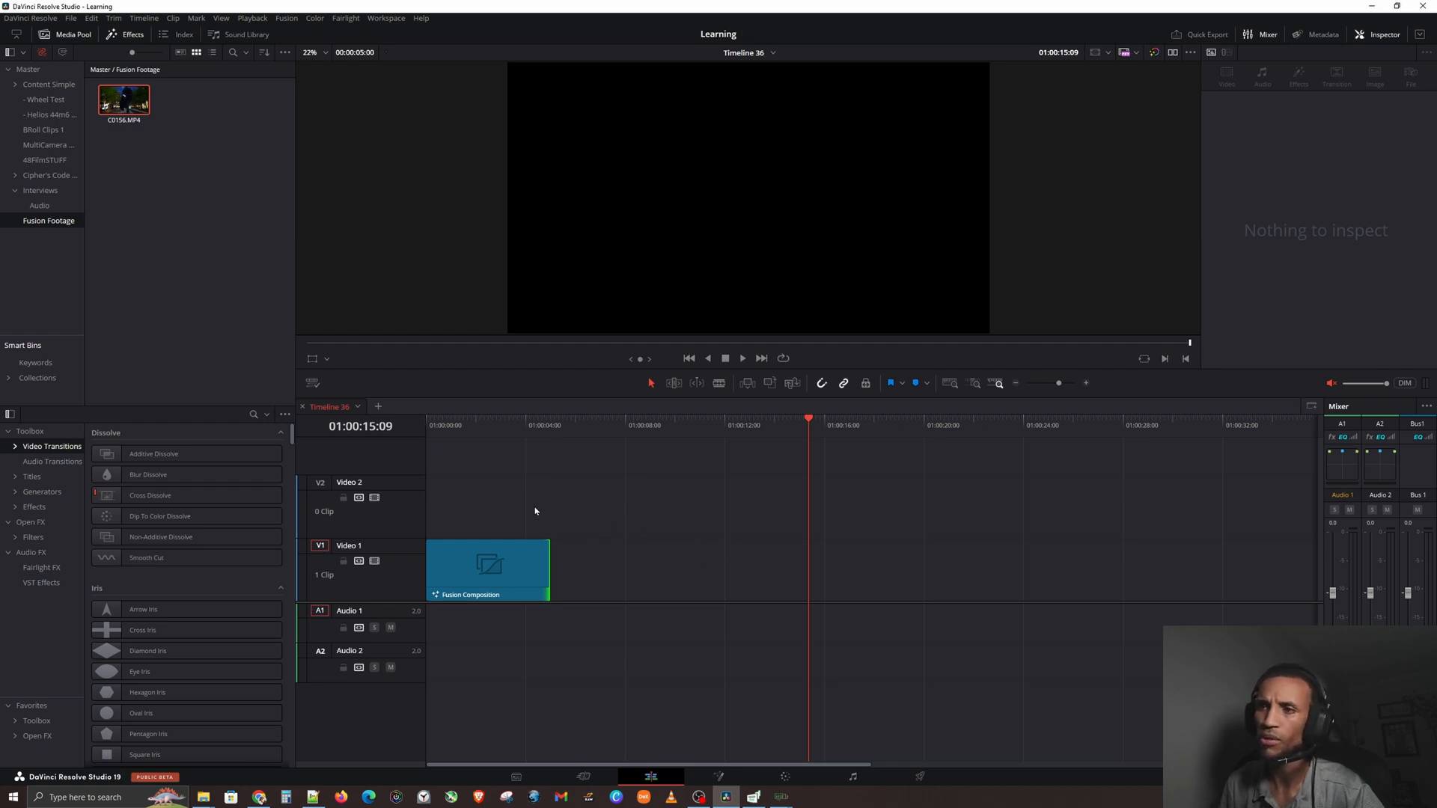
pyautogui.click(488, 569)
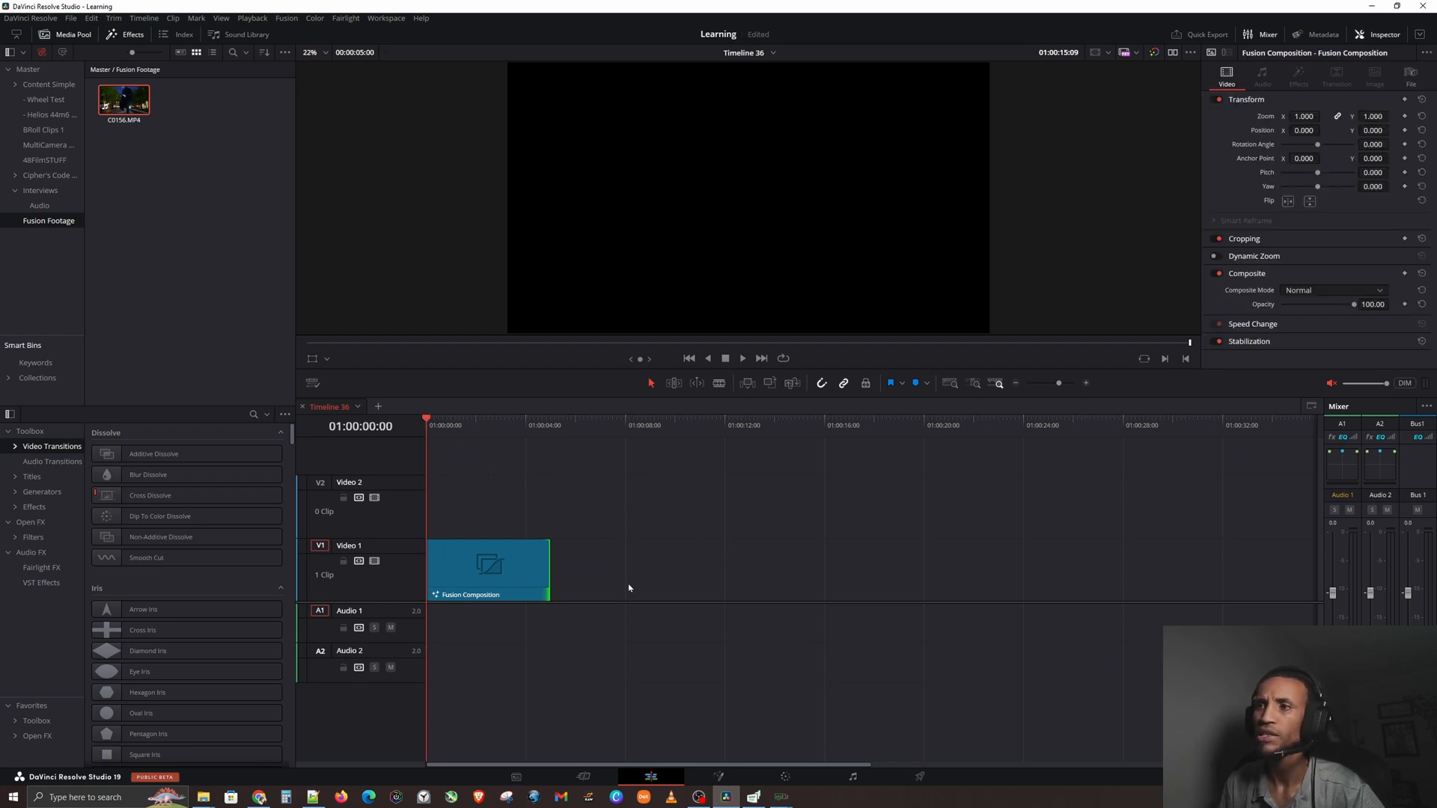